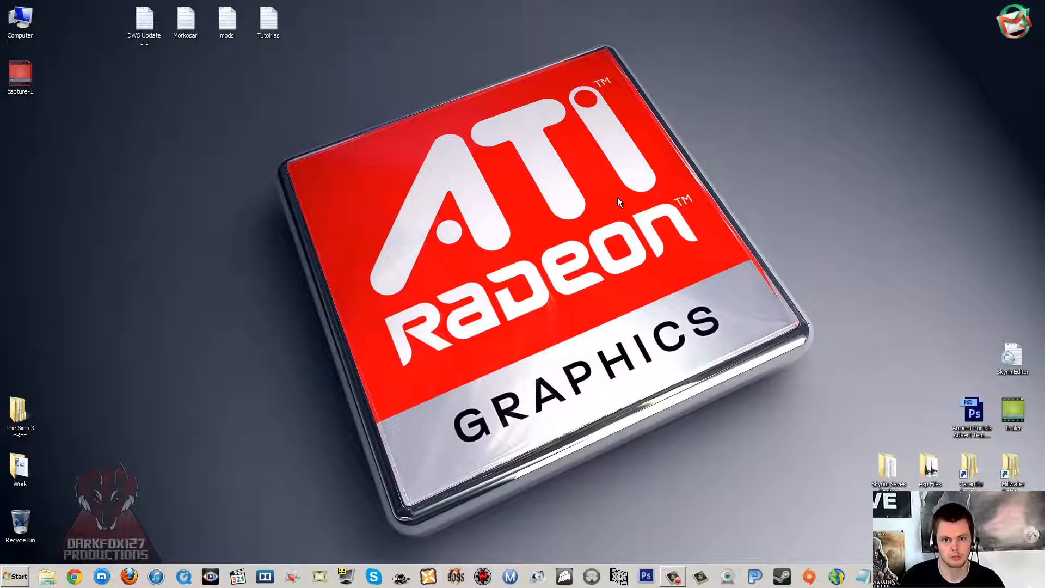
mouse_move(624, 200)
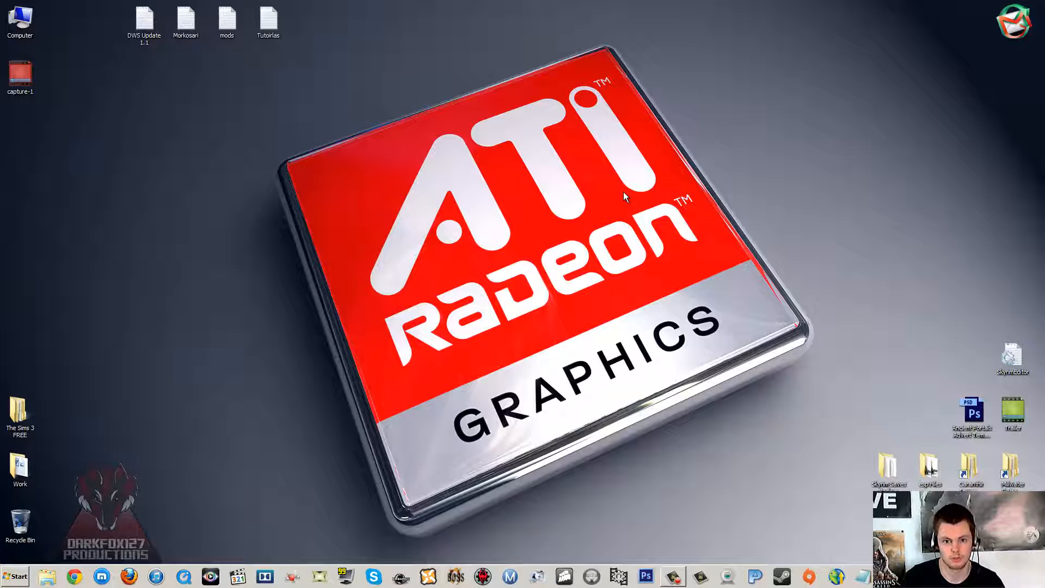
mouse_move(614, 229)
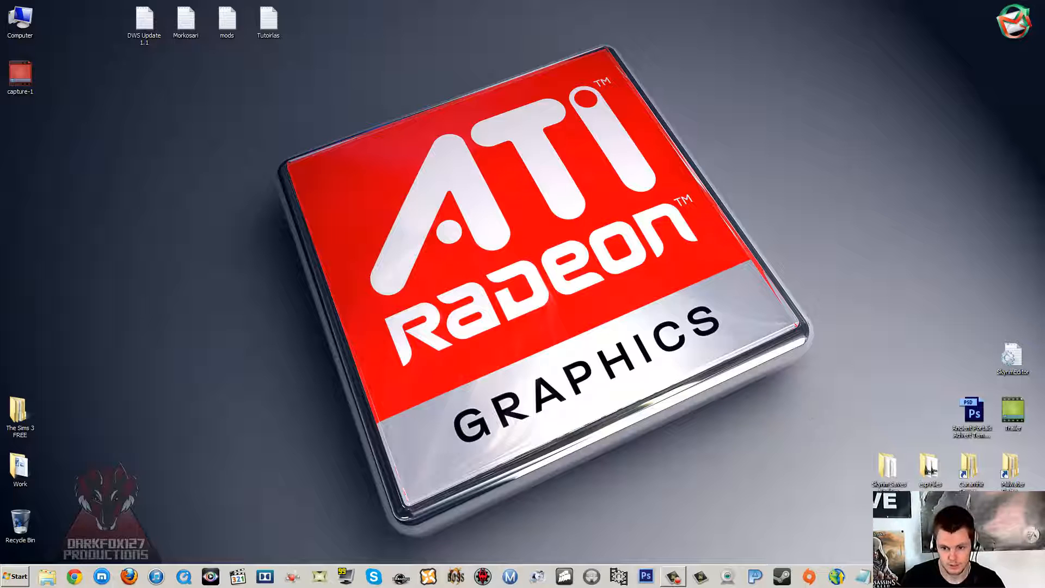
- Browse C:\Program Files (x86)\Steam\SteamApps\common into the Skyrim folder on the C: drive
click(49, 575)
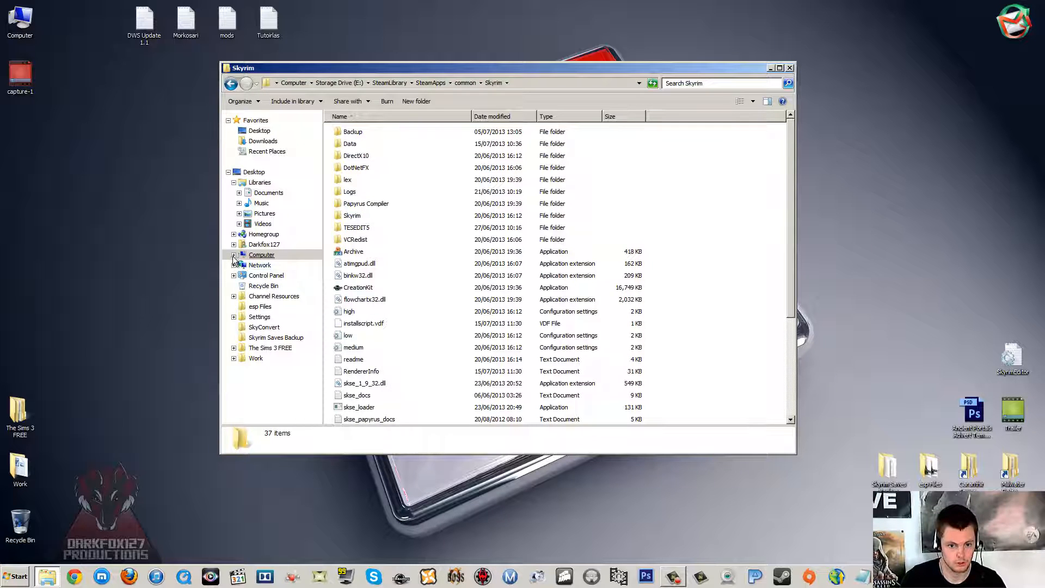
click(272, 264)
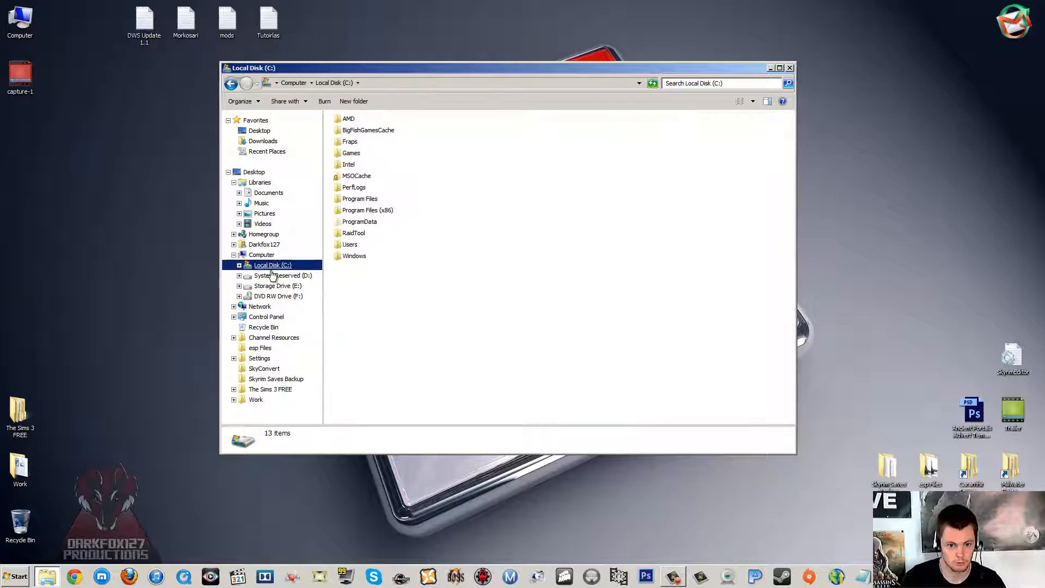
double_click(368, 210)
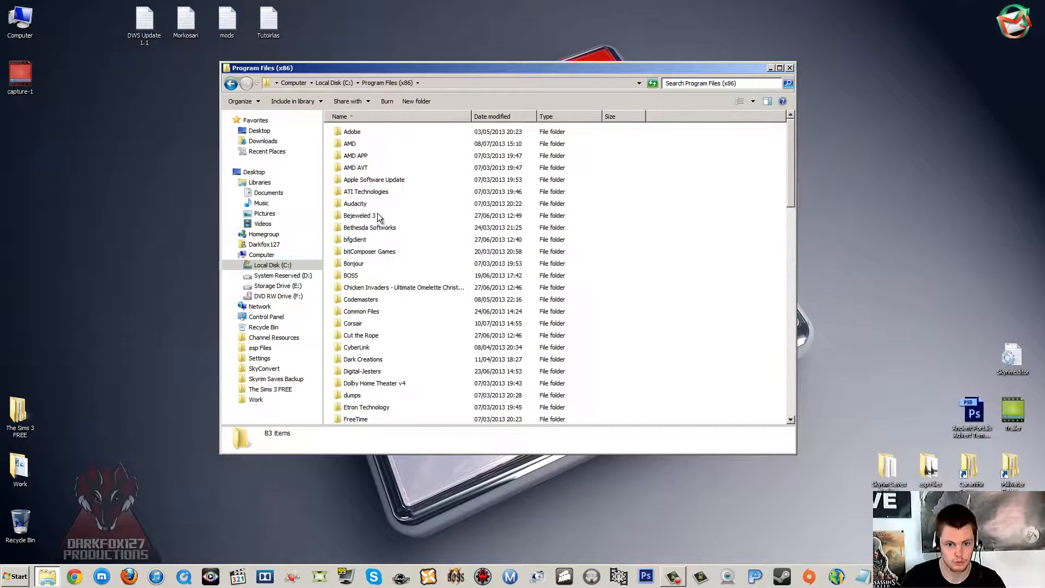
scroll(down, 3)
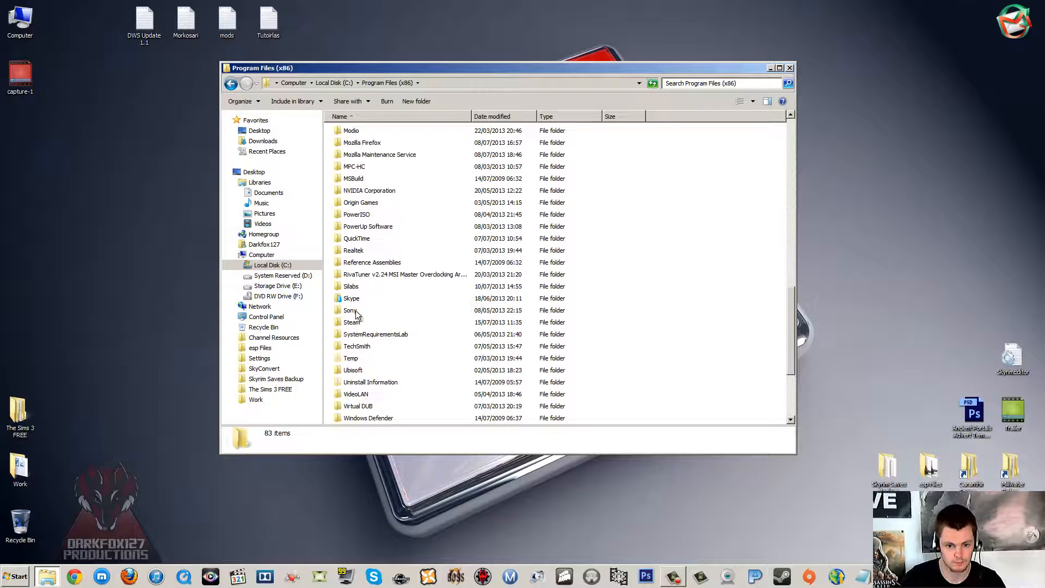
double_click(352, 322)
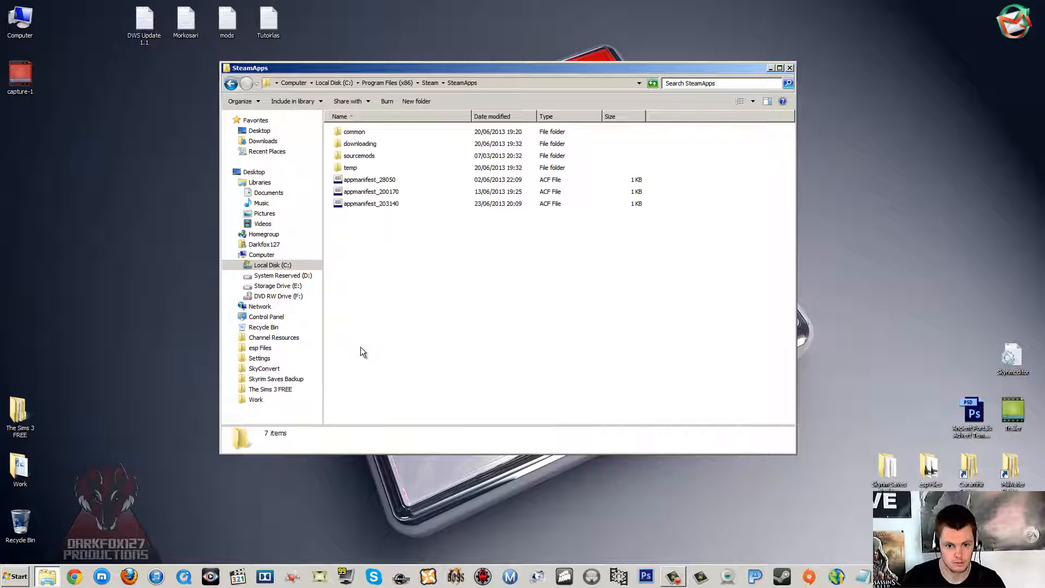
double_click(353, 130)
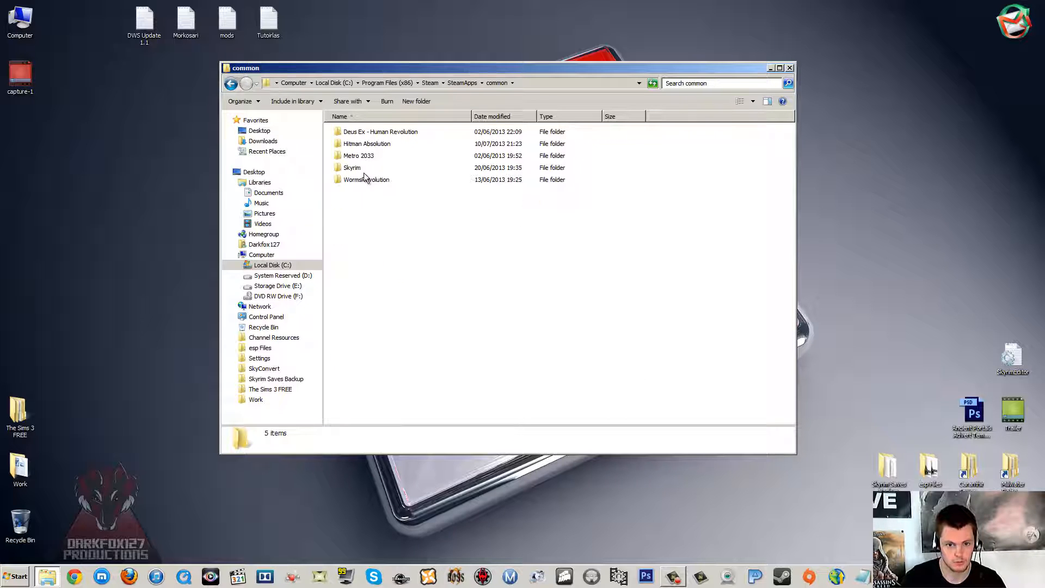
double_click(353, 168)
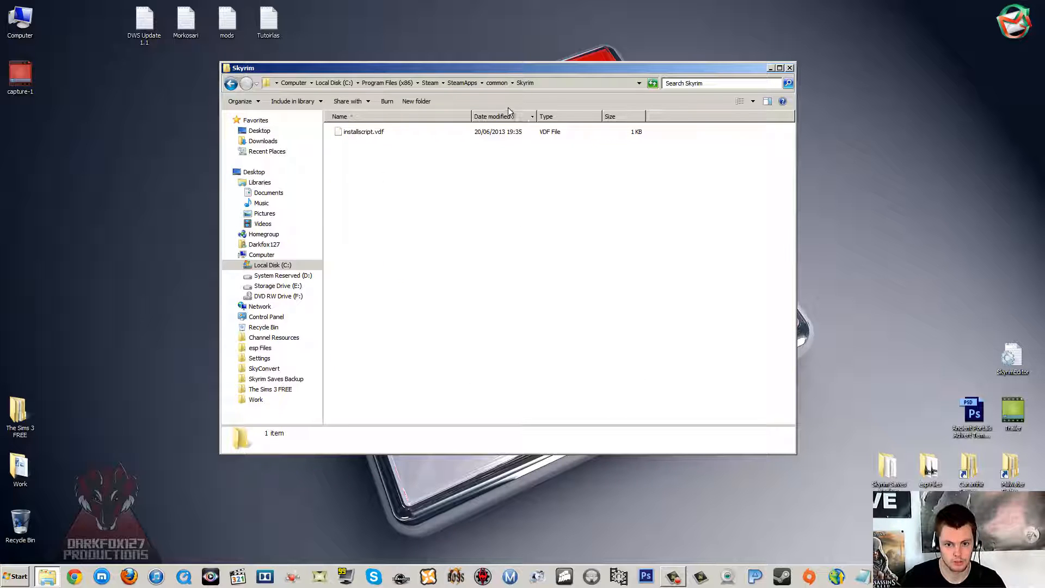
- Switch to Storage Drive (E:) and browse SteamLibrary\SteamApps\common to the Skyrim folder
click(277, 285)
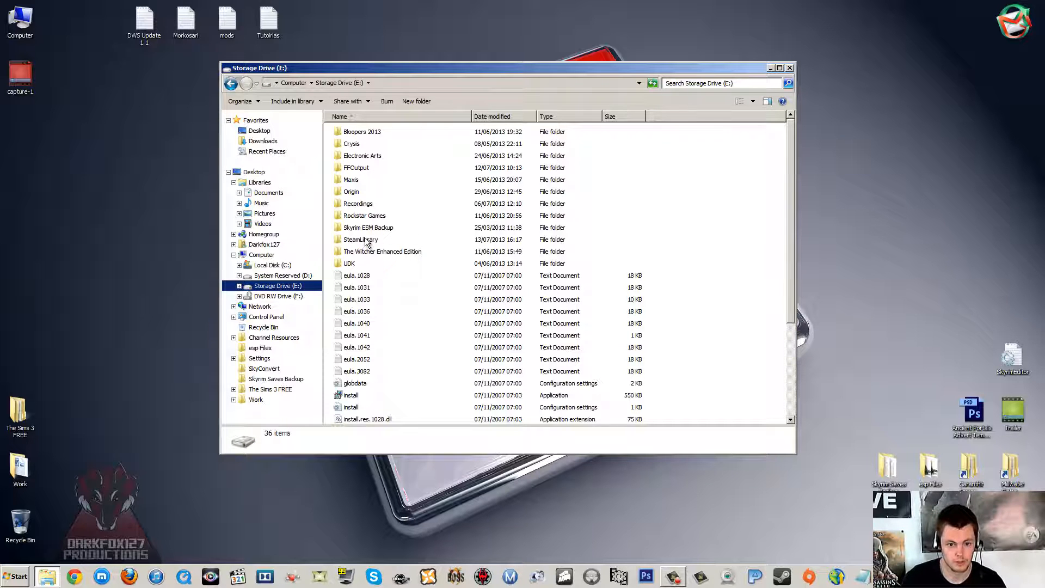
double_click(360, 239)
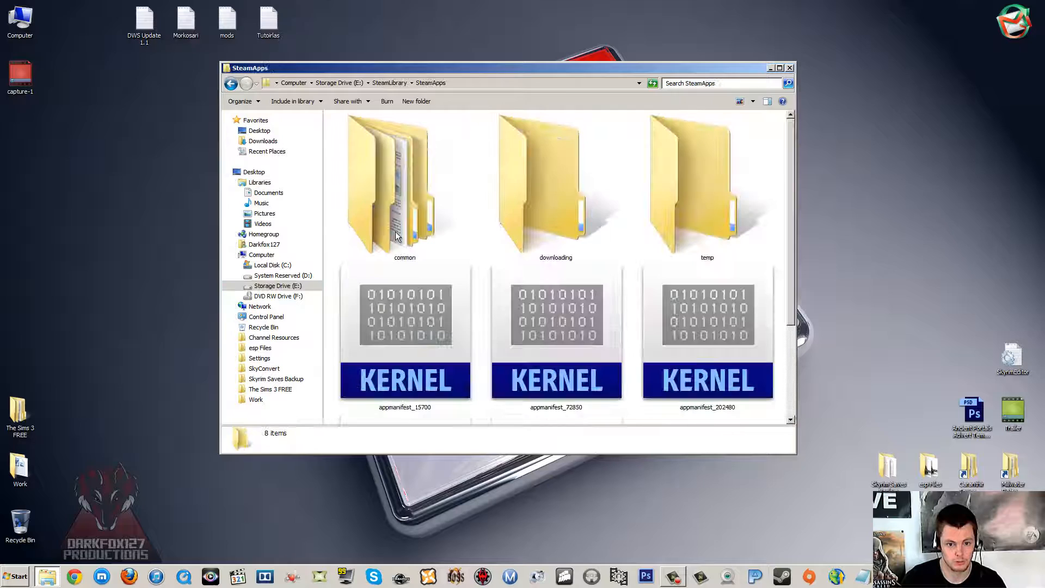
double_click(398, 185)
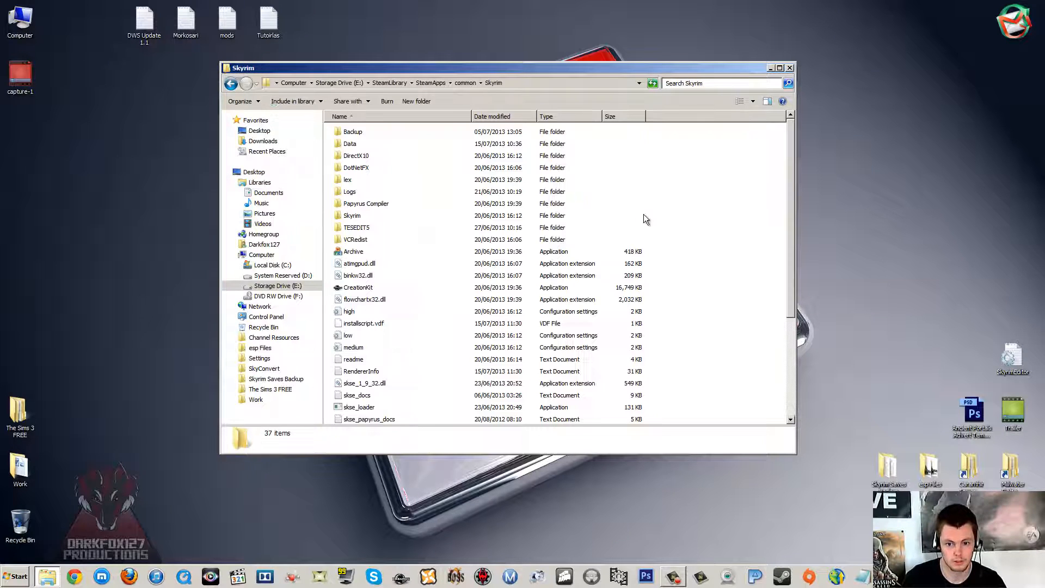
mouse_move(589, 216)
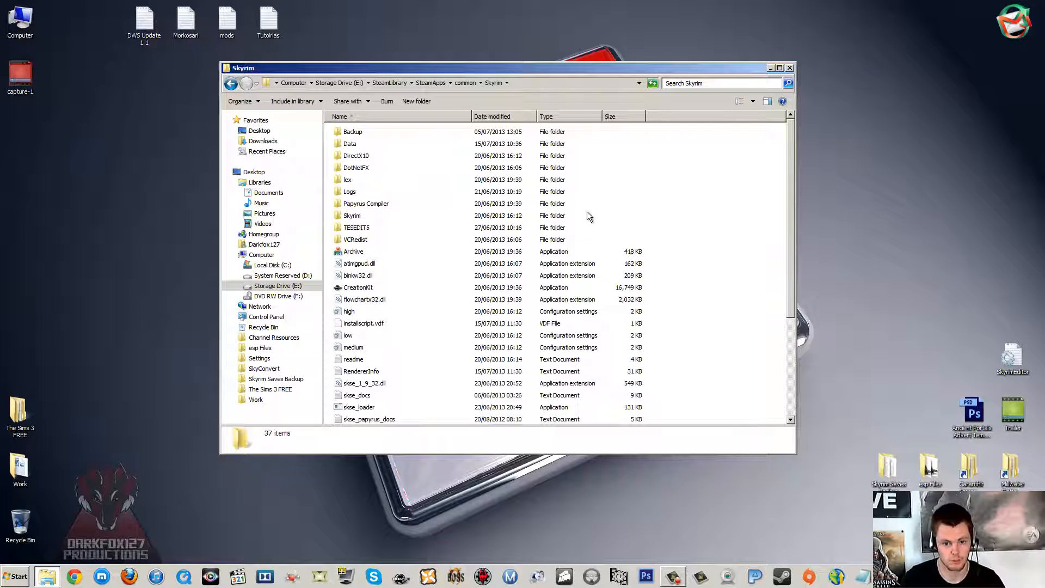
scroll(down, 3)
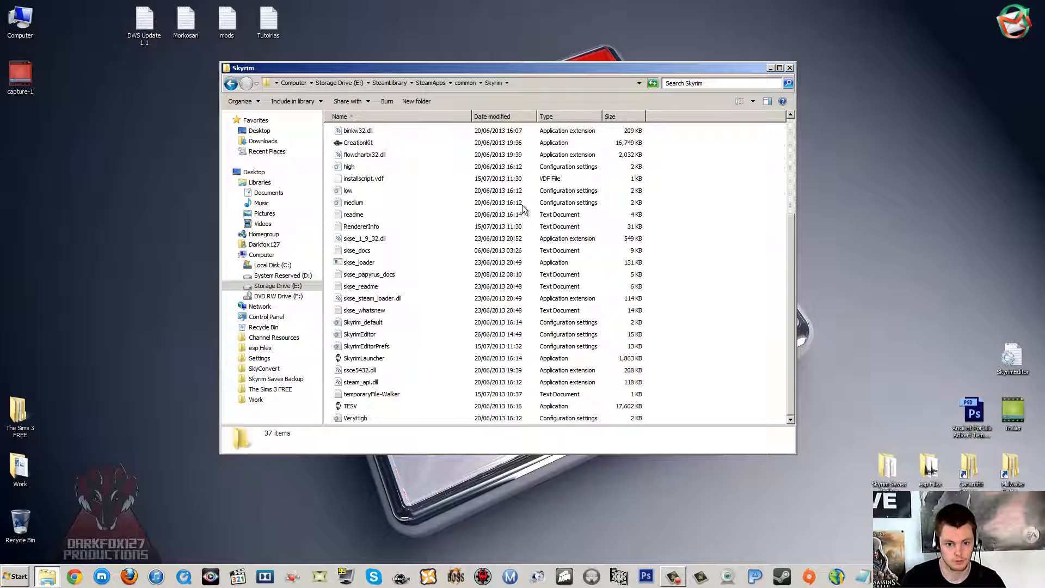
mouse_move(685, 268)
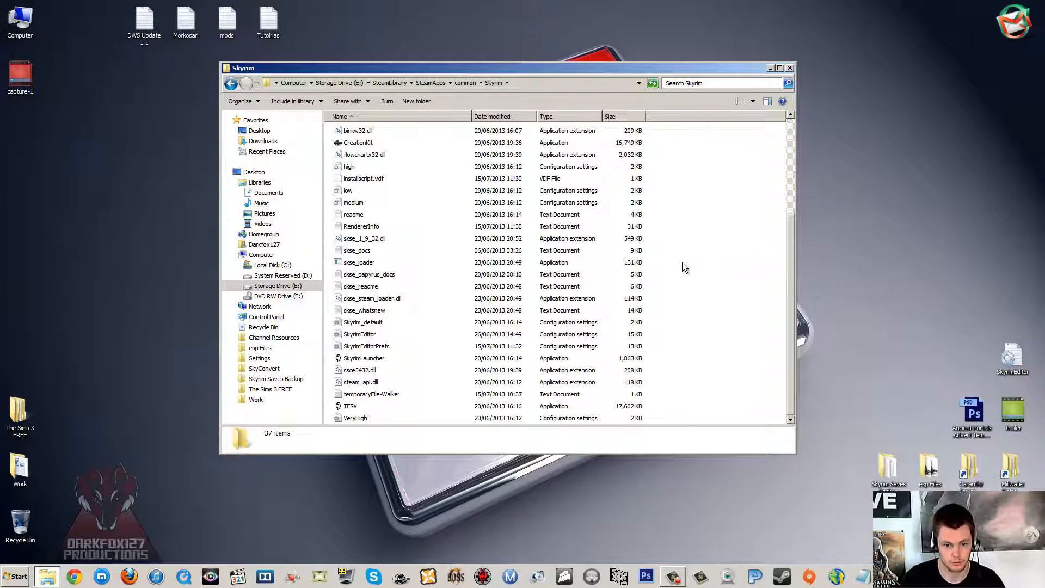
- Highlight the SkyrimLauncher, TESV and CreationKit applications in turn
click(364, 358)
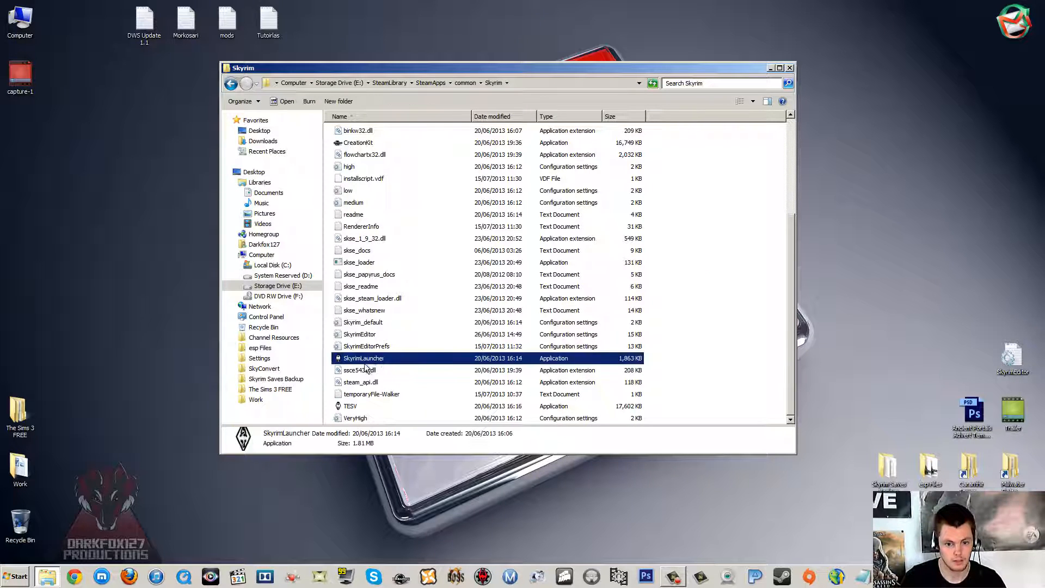
click(351, 406)
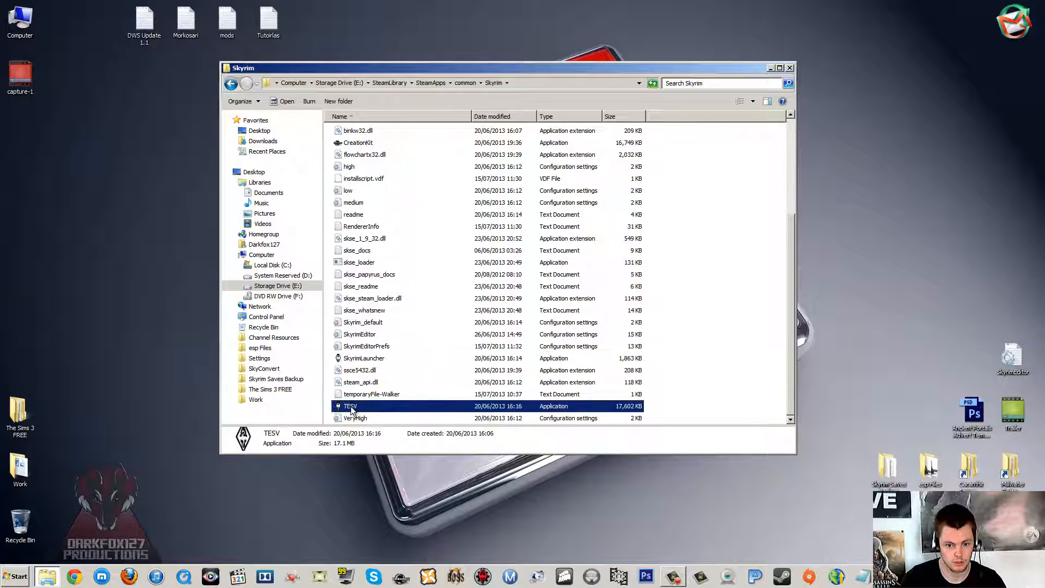
click(364, 358)
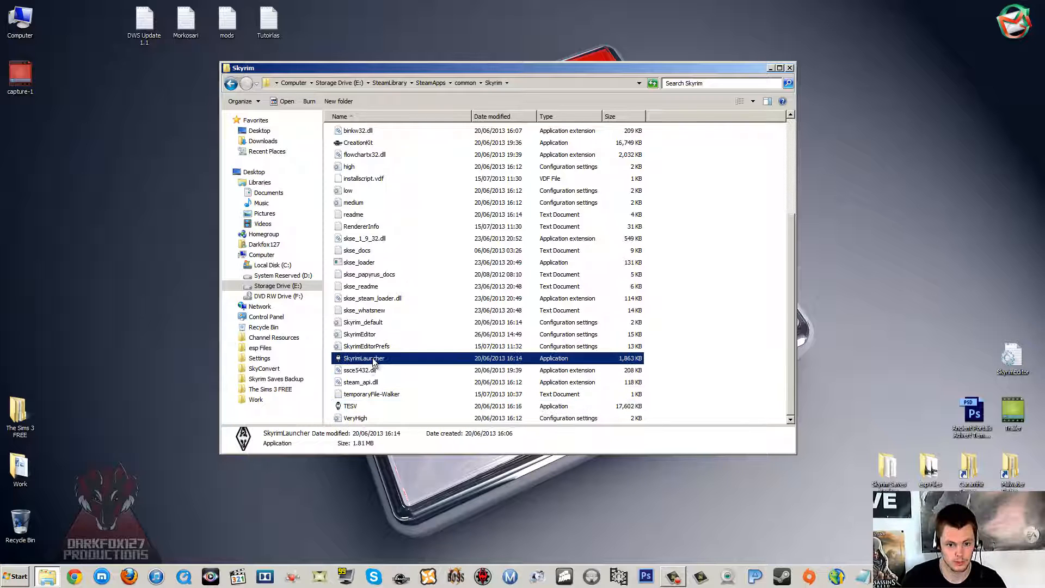
click(365, 347)
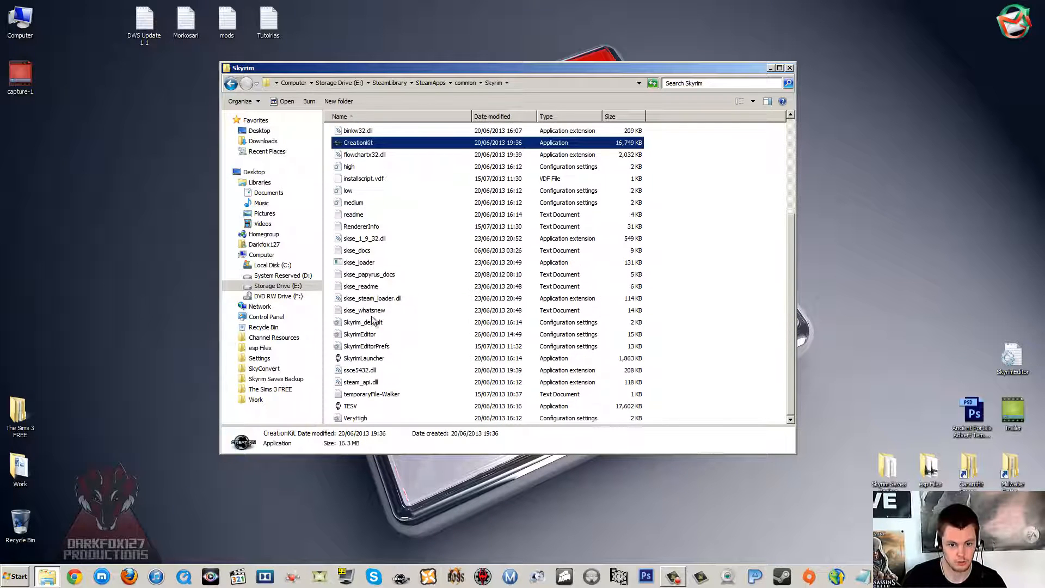
- Open the SkyrimEditor configuration file with Notepad from its context menu
click(359, 334)
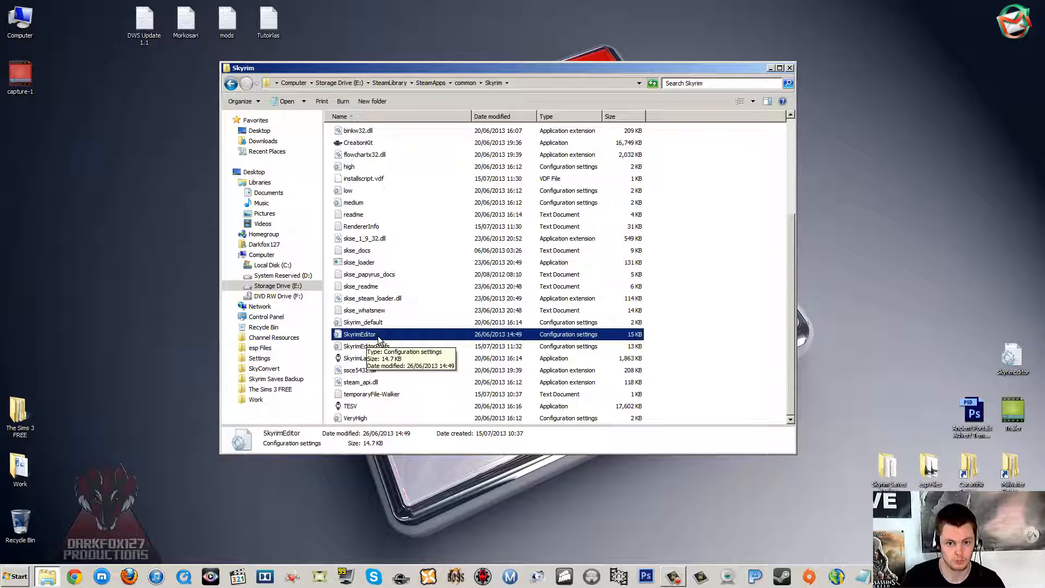
right_click(358, 334)
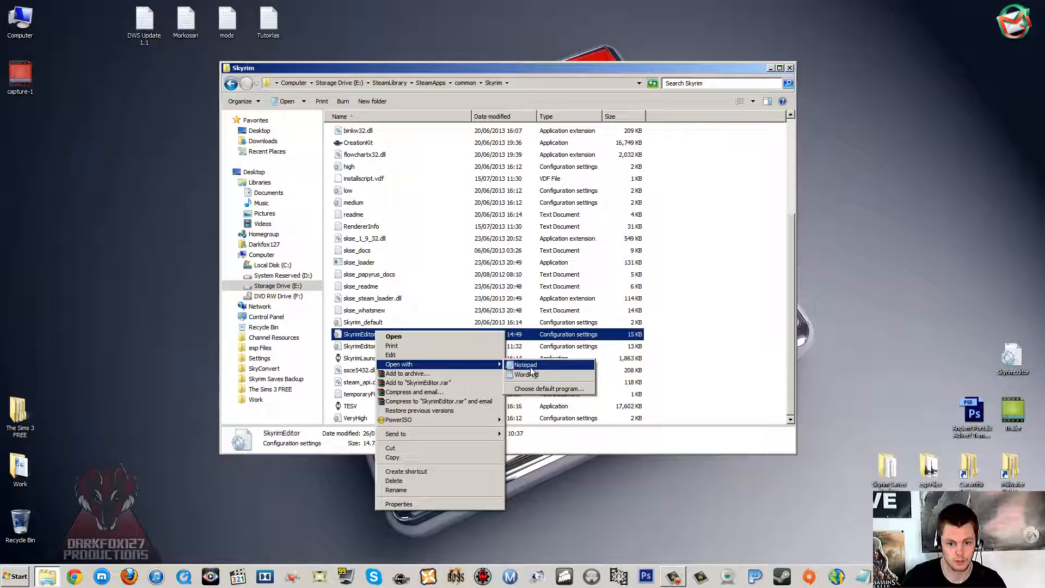
click(525, 364)
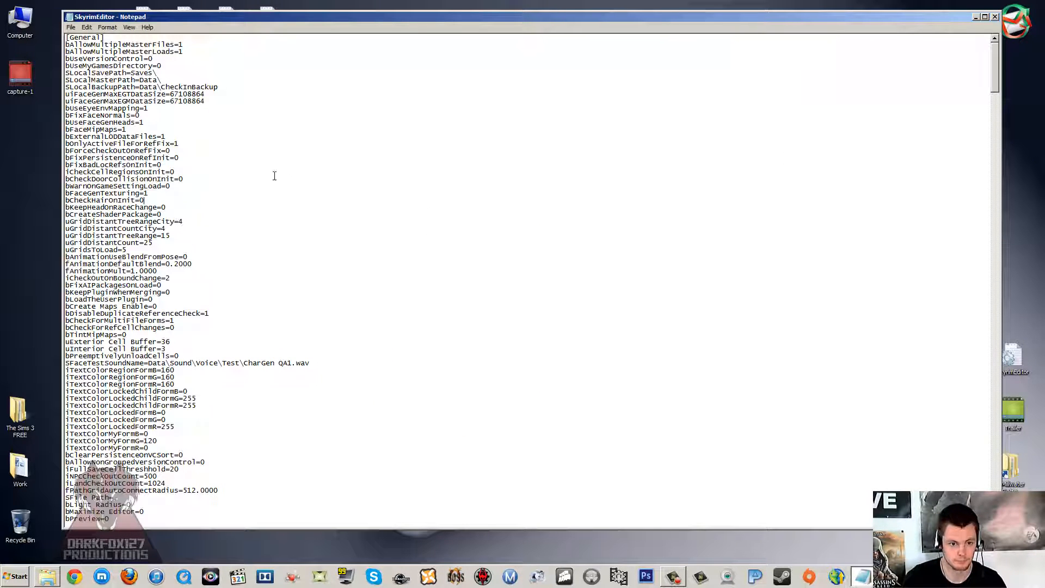
mouse_move(1000, 148)
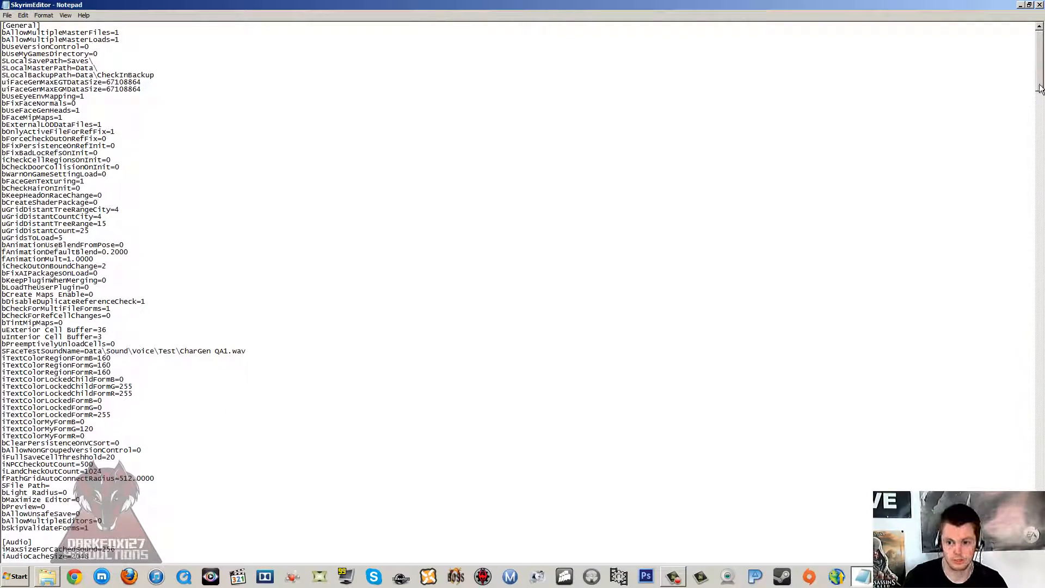
- Maximize Notepad and scroll down to the [Audio], [Imagespace], [DistantLOD] and [BackgroundLoad] sections
scroll(down, 3)
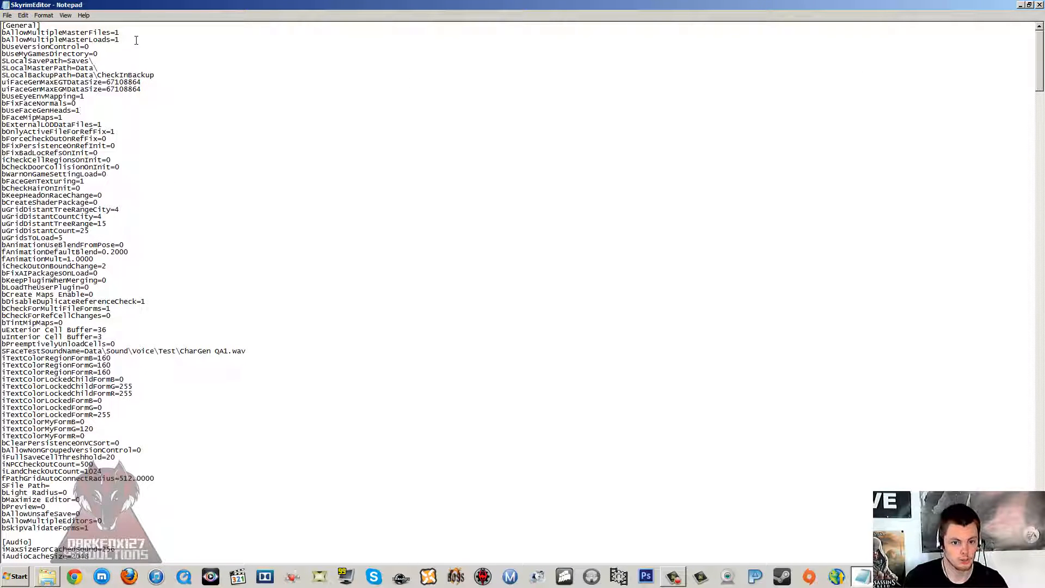
drag(1, 31, 120, 39)
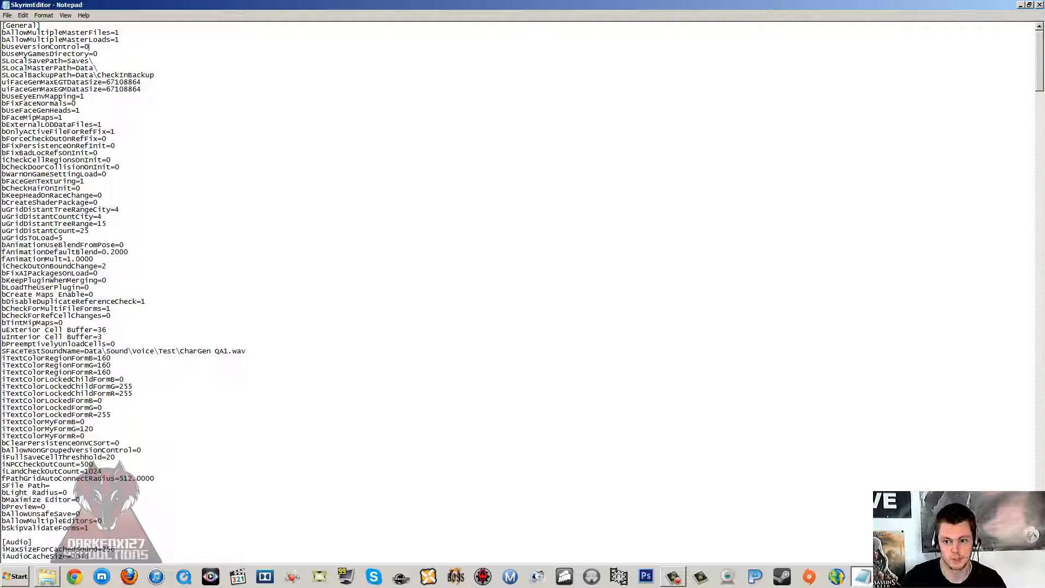
scroll(down, 3)
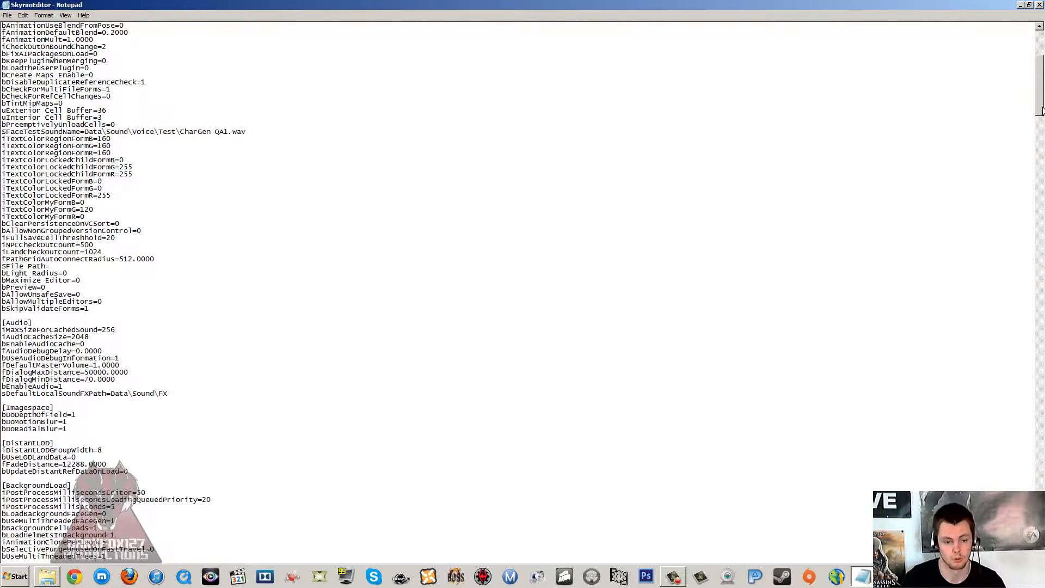
scroll(down, 3)
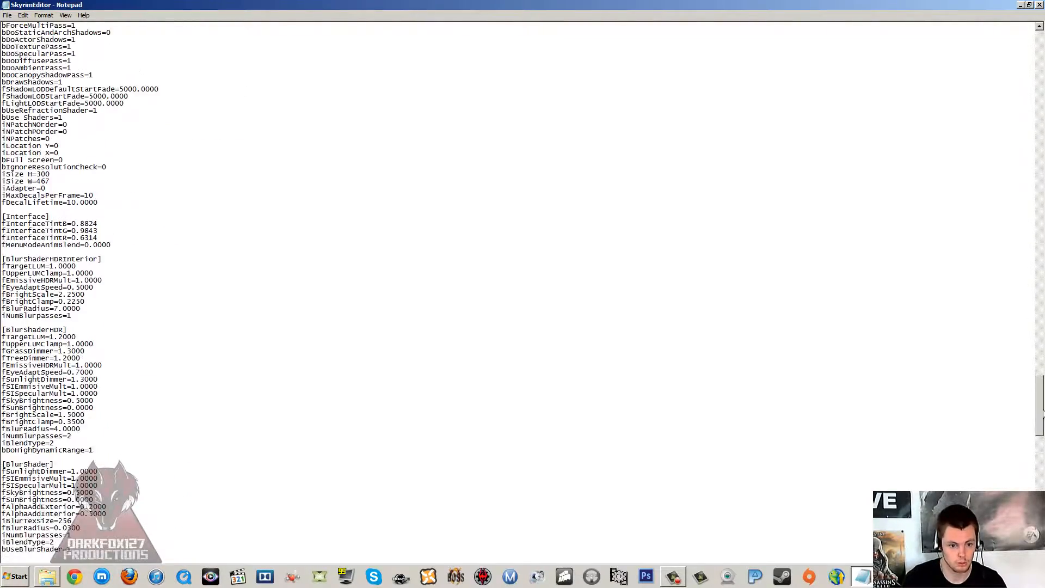
scroll(down, 3)
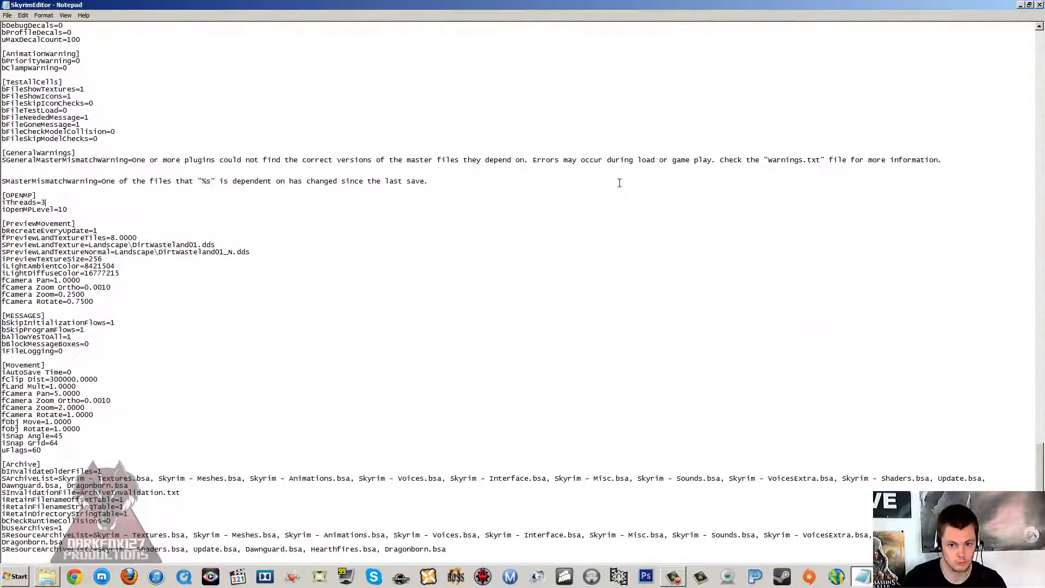
scroll(down, 3)
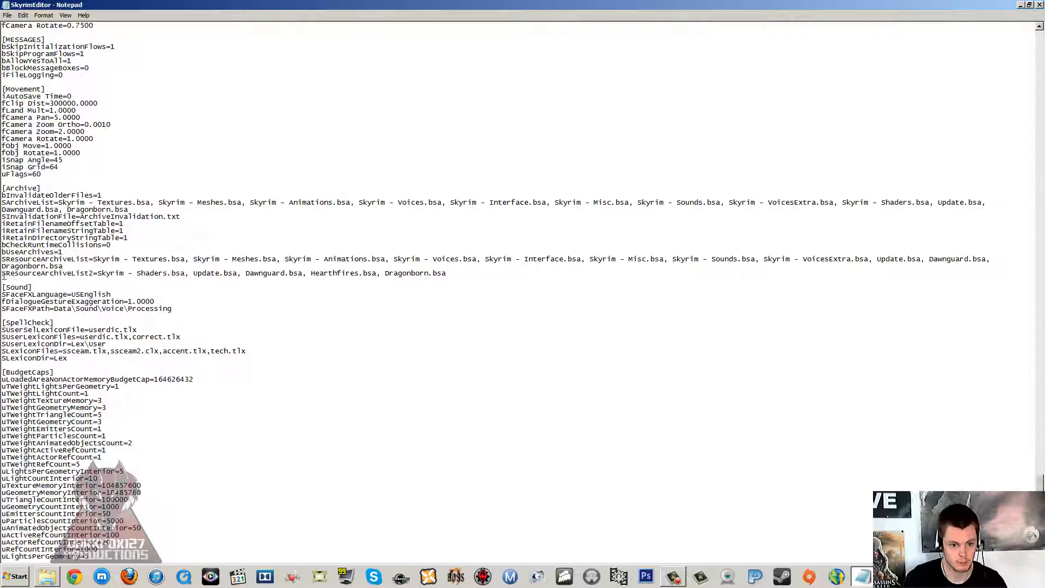
mouse_move(68, 274)
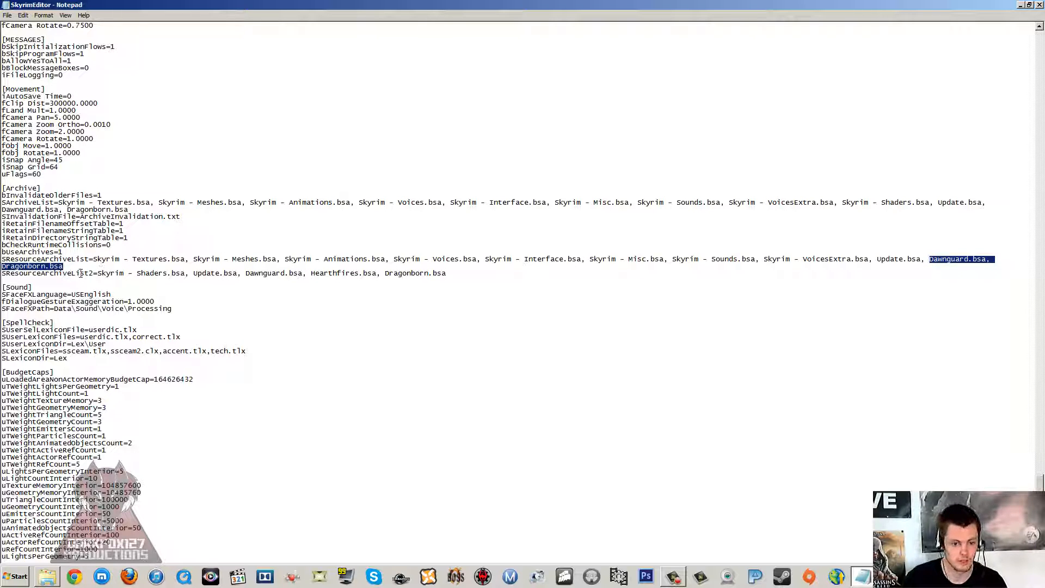
click(64, 273)
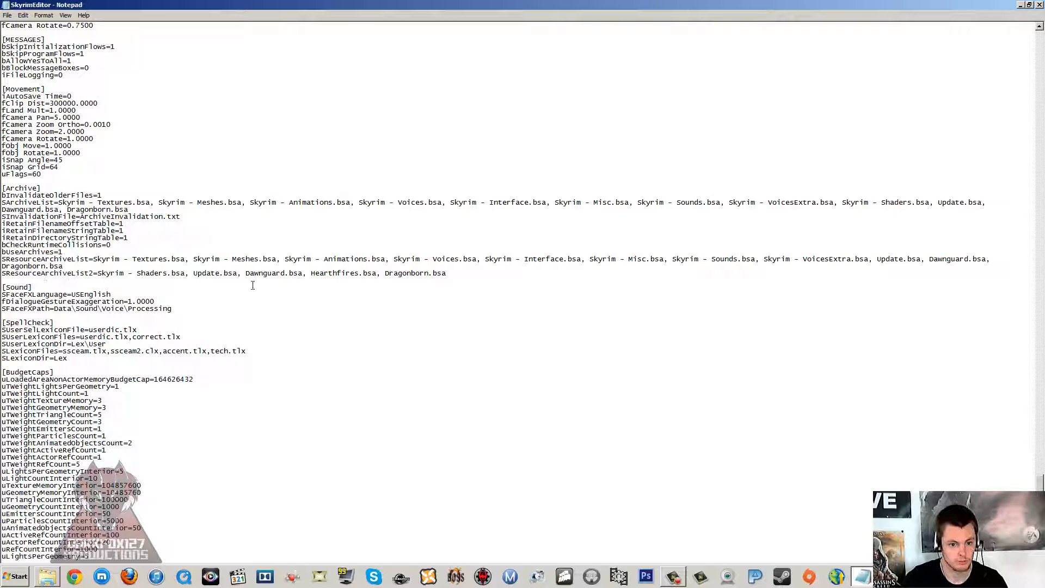
drag(255, 272, 446, 272)
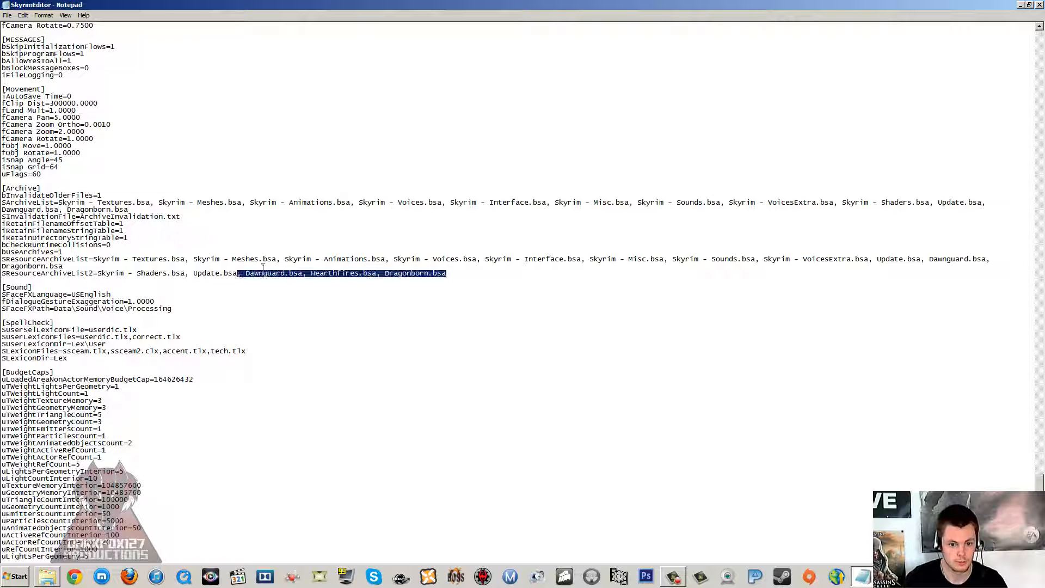
key(Delete)
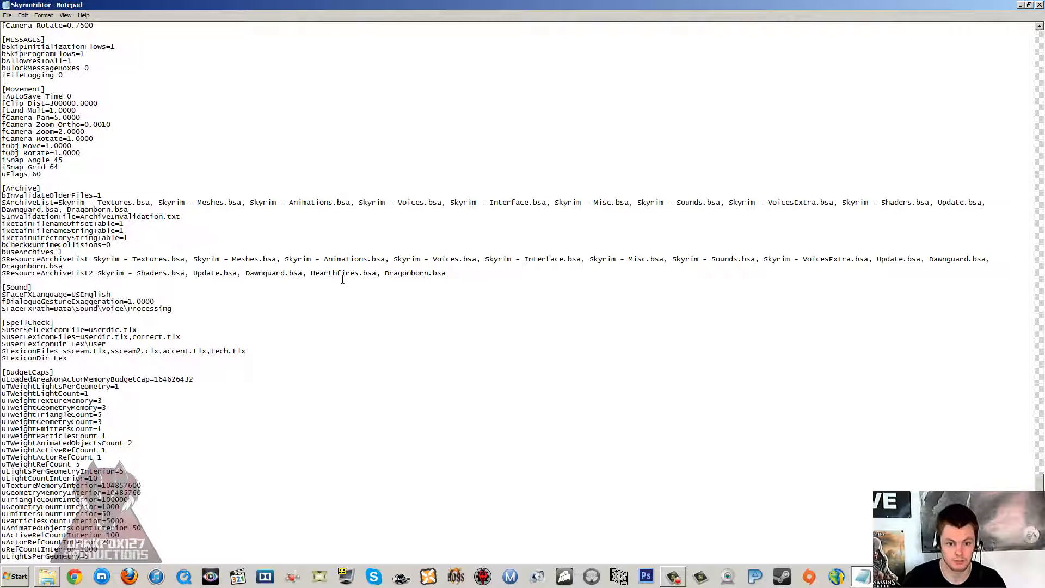
drag(245, 272, 446, 272)
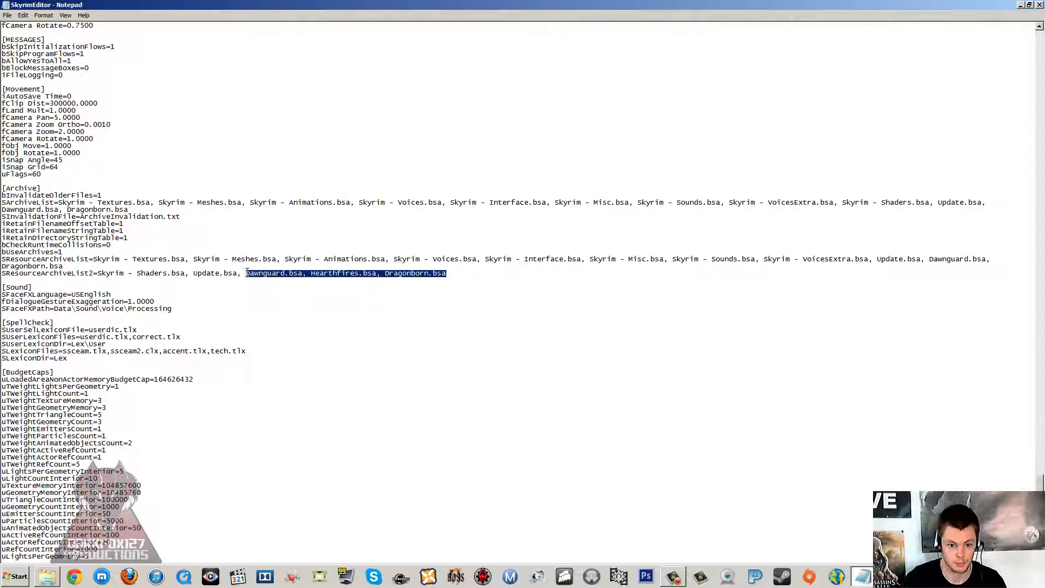
click(244, 279)
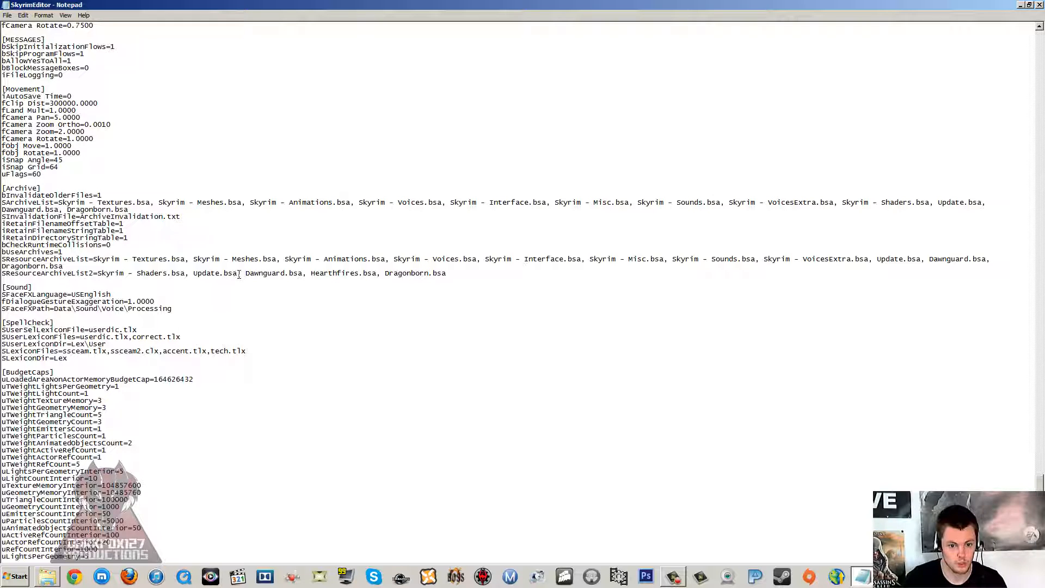
mouse_move(251, 272)
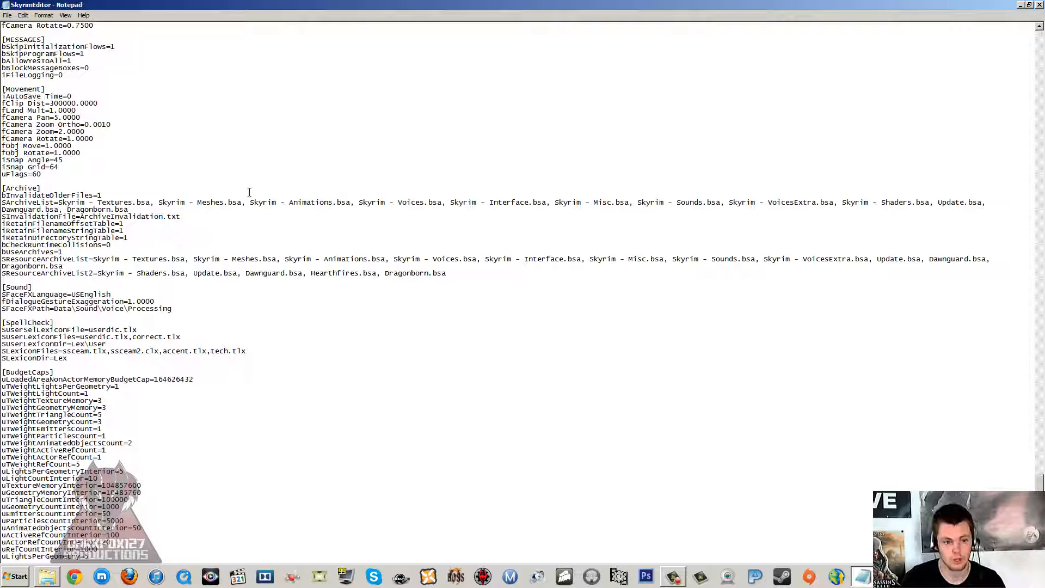
mouse_move(254, 189)
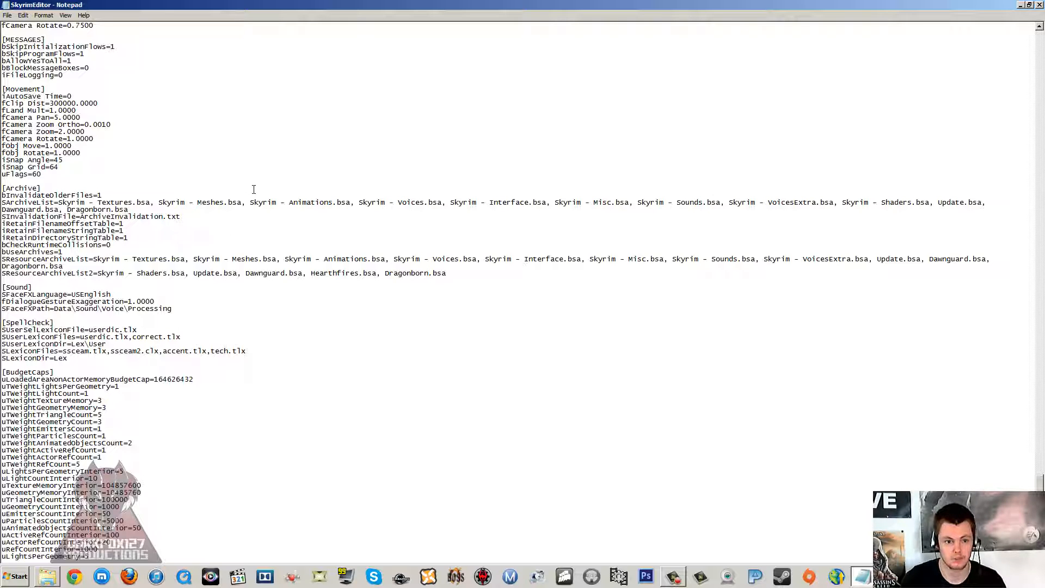
mouse_move(283, 126)
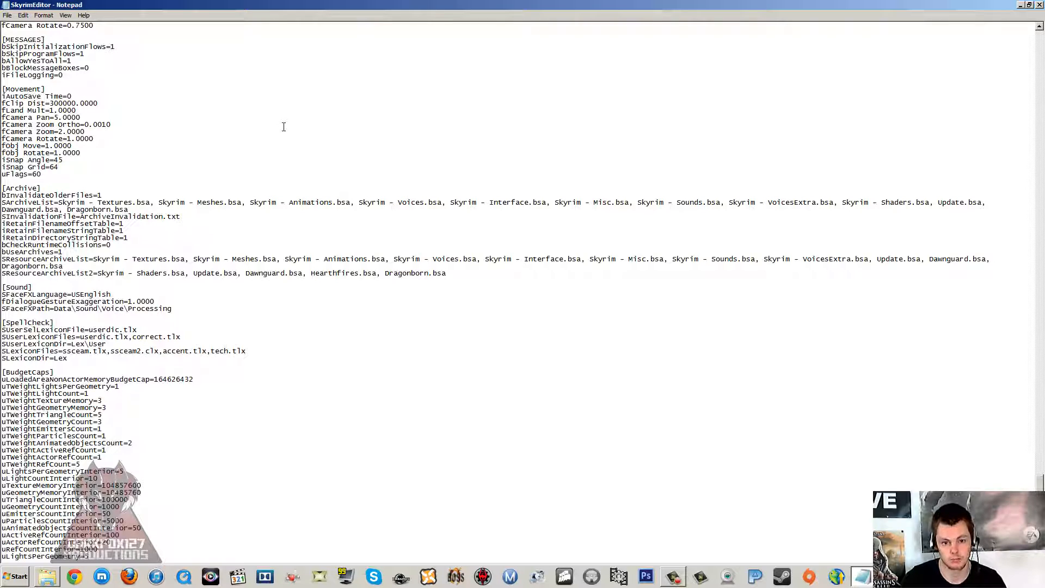
mouse_move(293, 128)
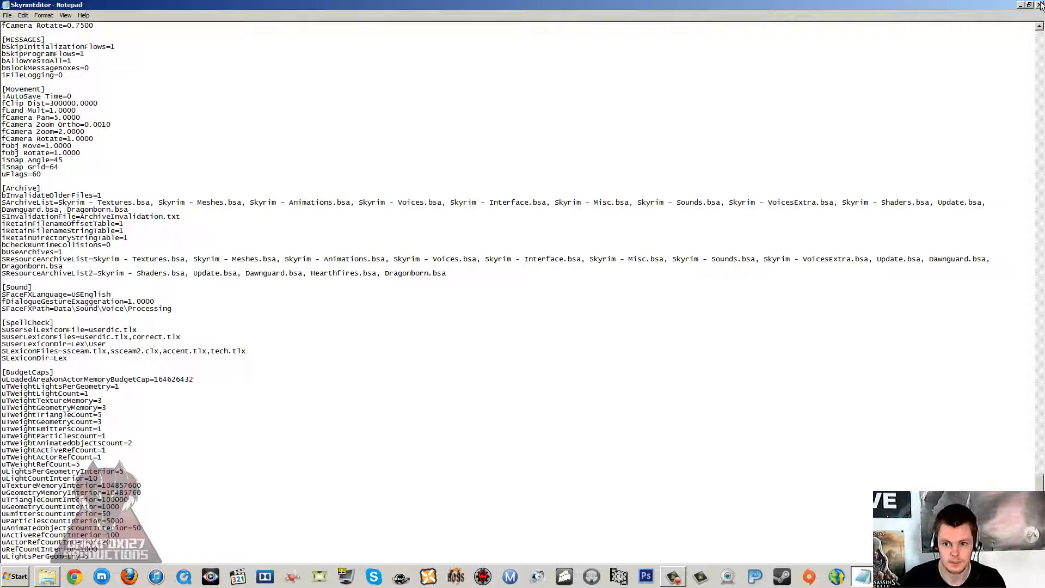
- Close Notepad, launch CreationKit from the Skyrim folder and bring up its Data file list
click(1040, 5)
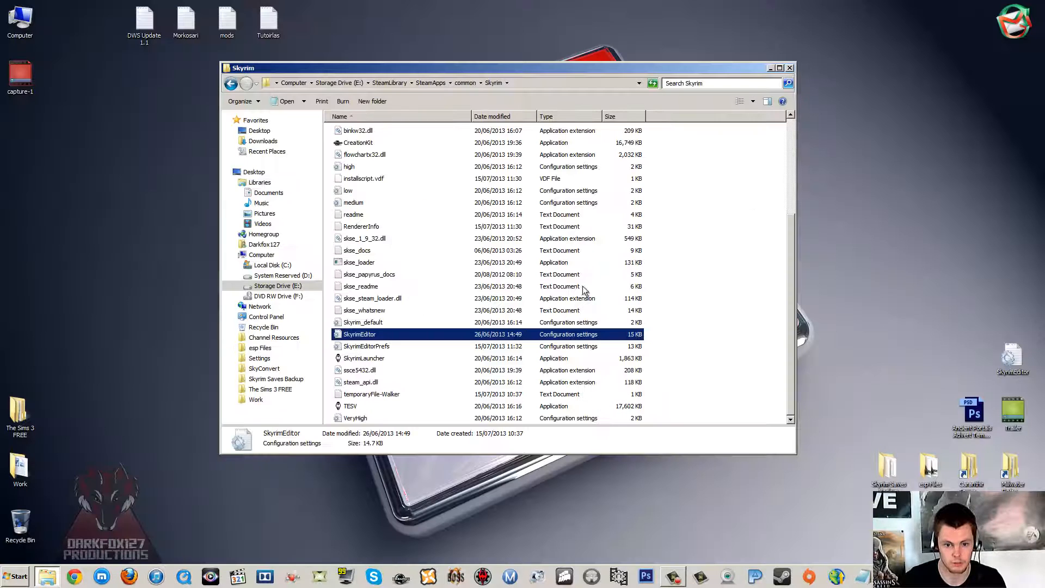
click(743, 148)
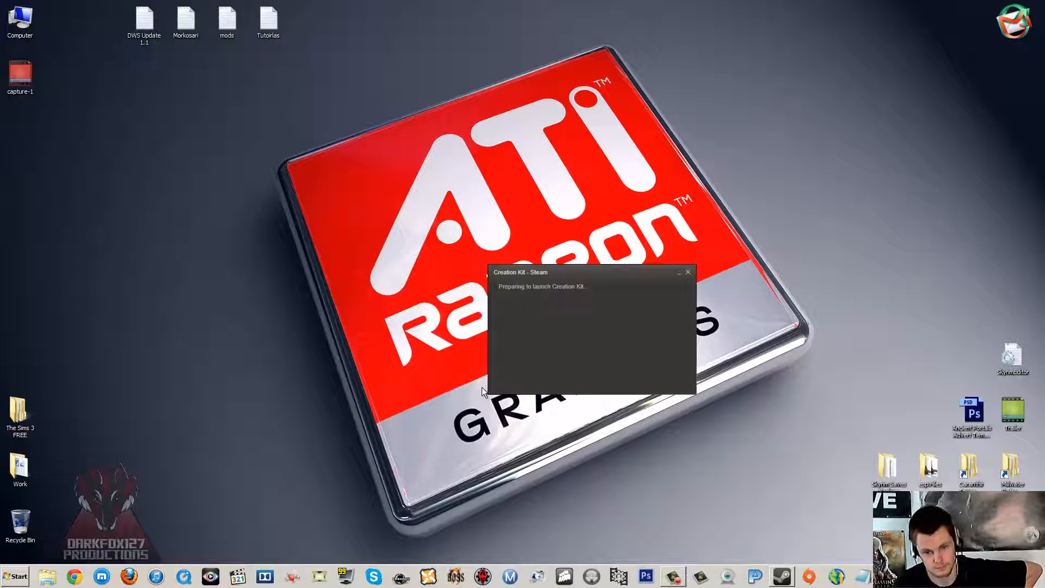
mouse_move(509, 356)
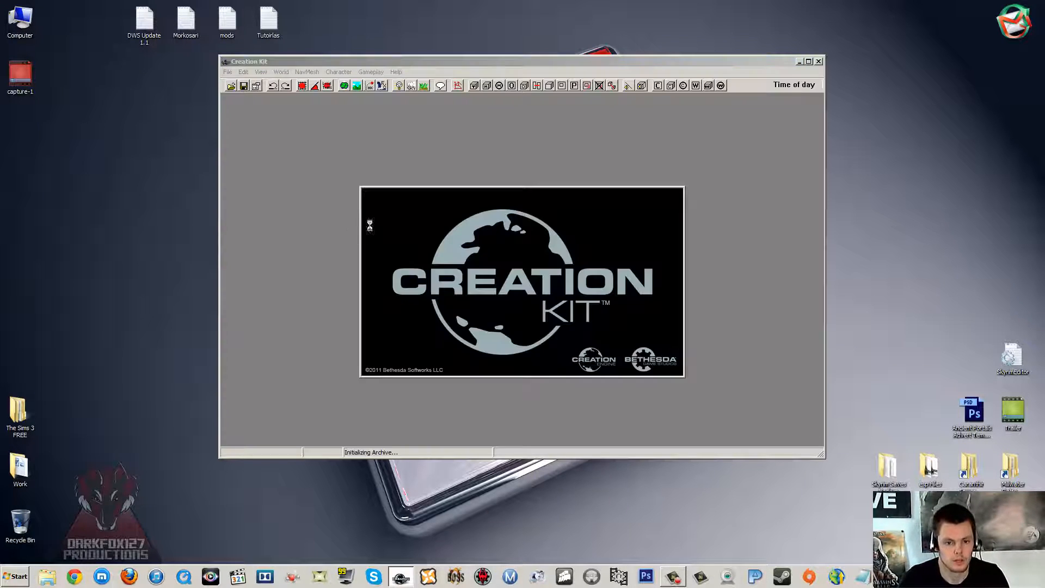
mouse_move(285, 144)
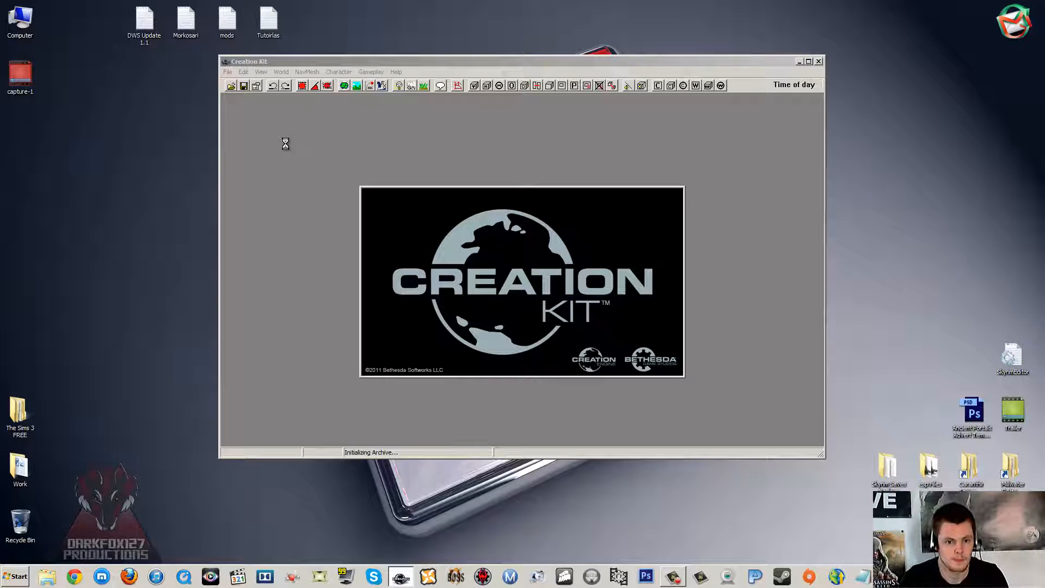
click(810, 61)
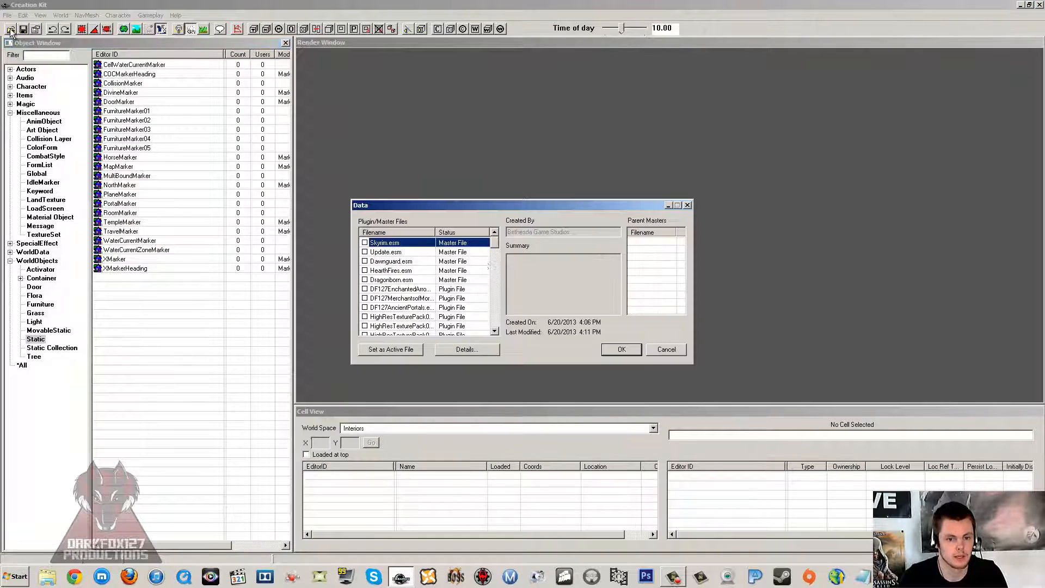
- Inspect Skyrim, Dawnguard and HearthFires master entries, ticking Dawnguard.esm and HearthFires.esm
click(391, 262)
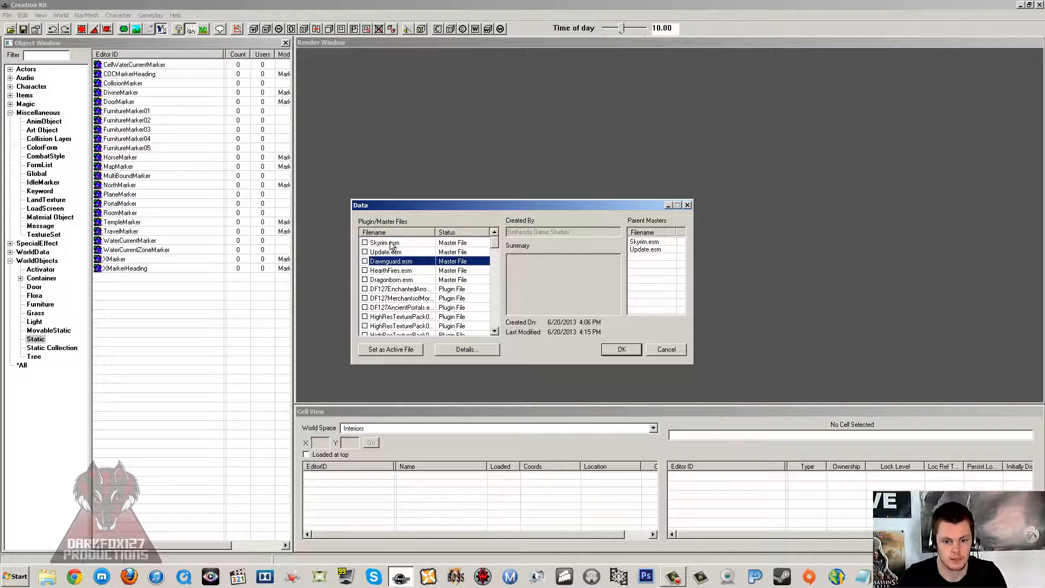
click(364, 242)
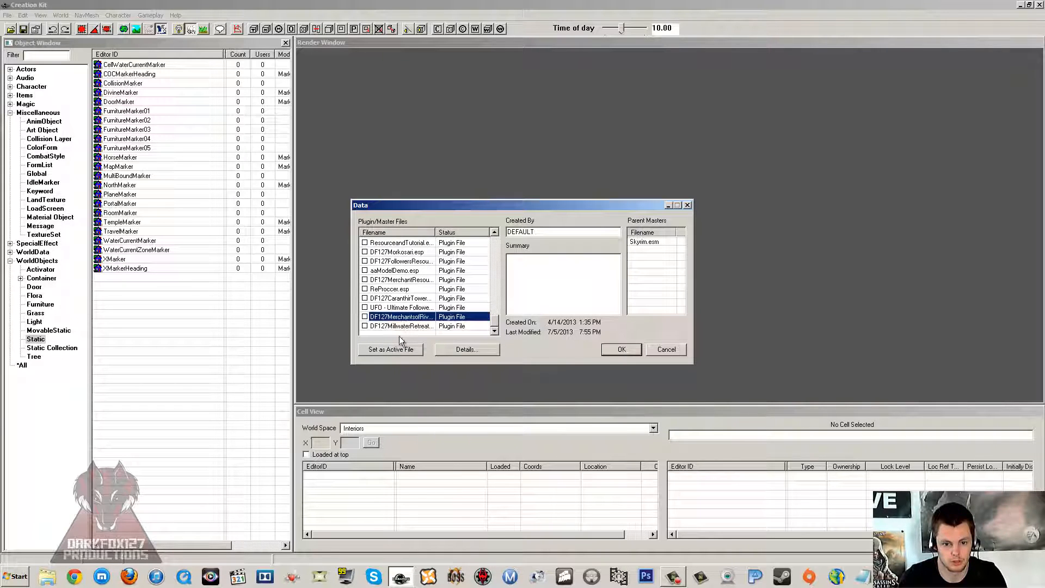
click(494, 242)
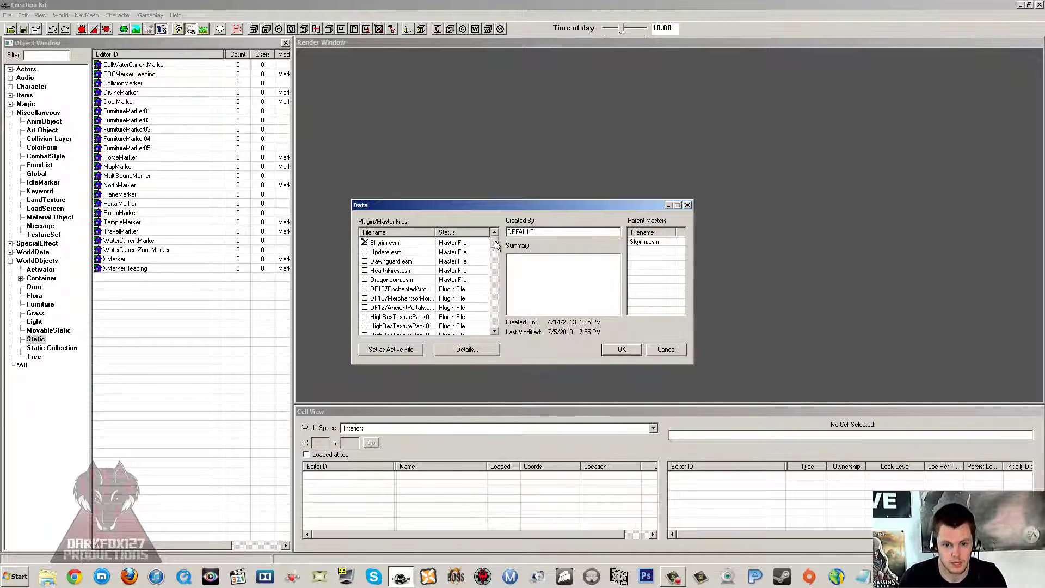
mouse_move(431, 251)
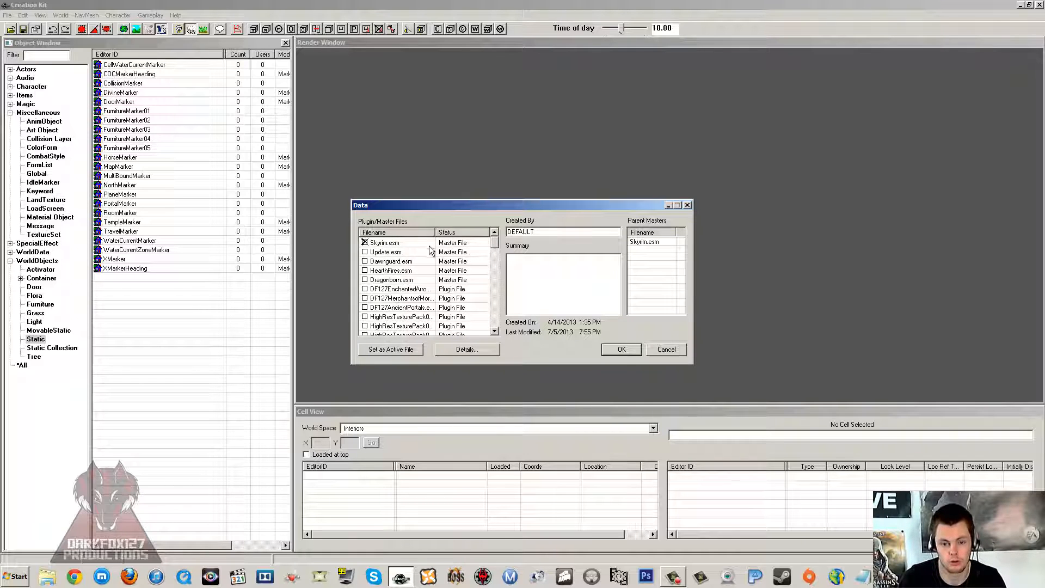
click(391, 261)
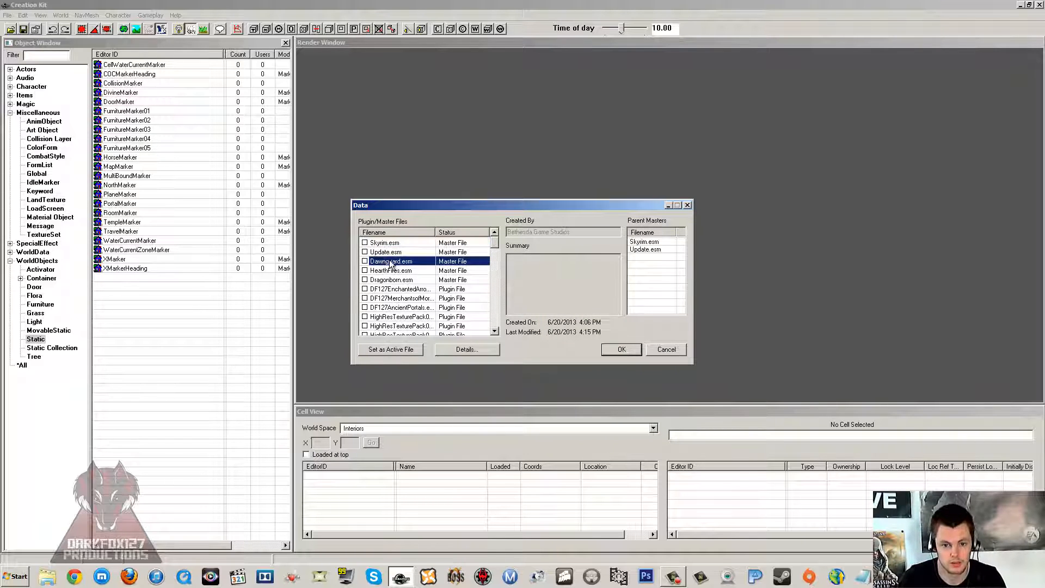
click(364, 261)
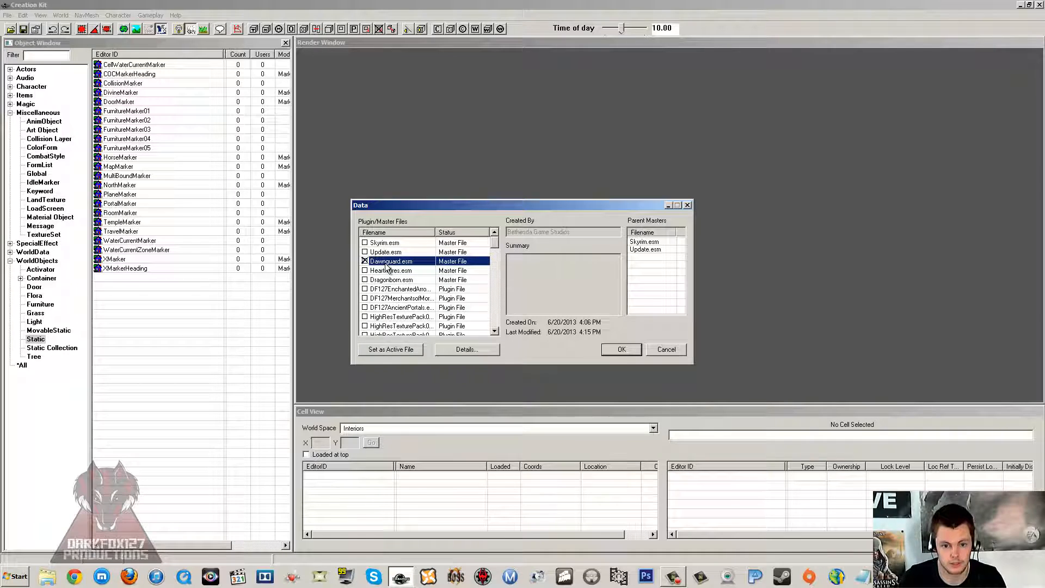
click(390, 270)
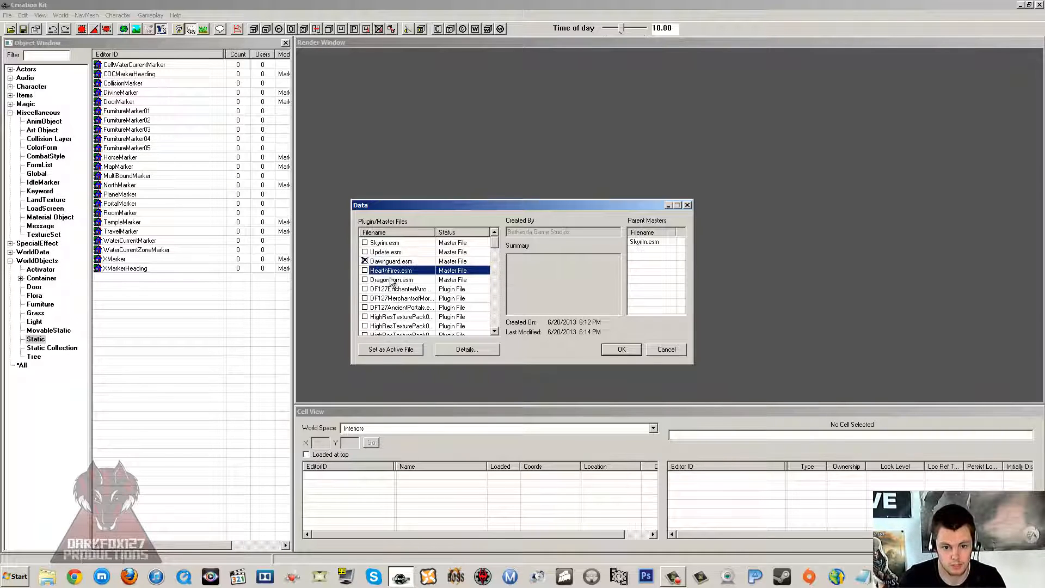
click(365, 262)
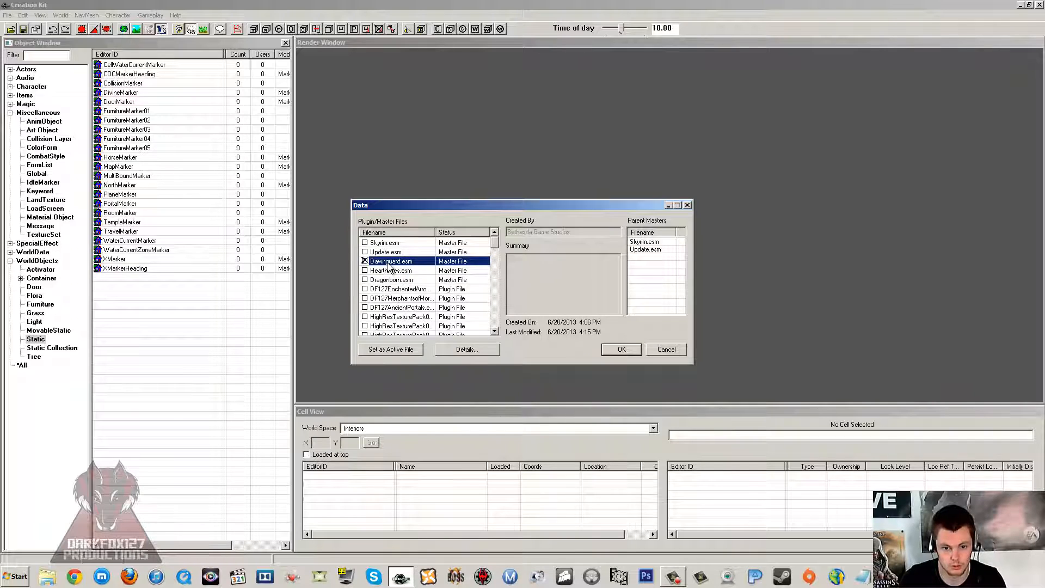
- Tick Dragonborn.esm for loading and review its parent masters alongside HearthFires.esm
click(390, 279)
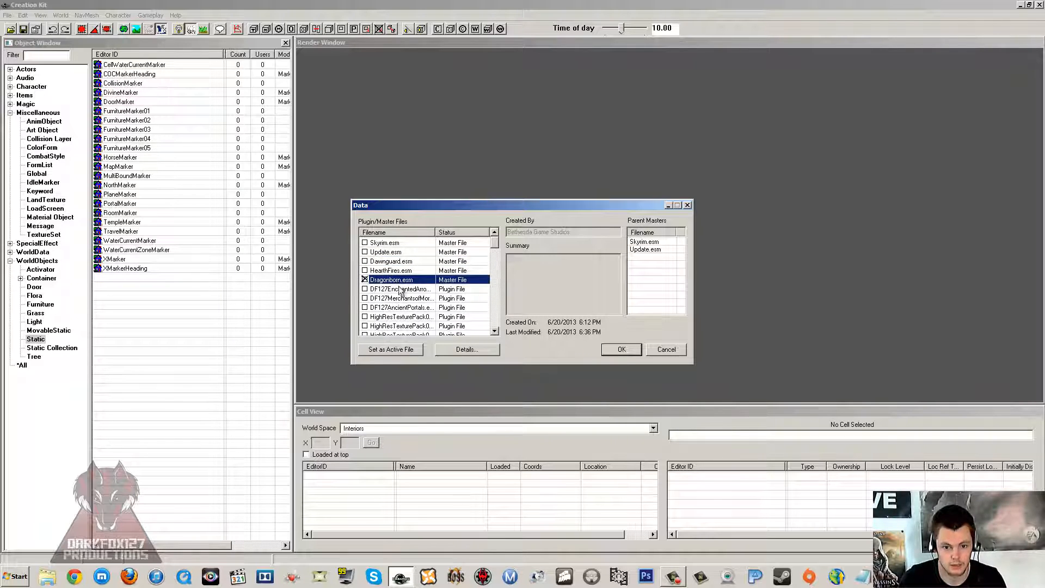
scroll(down, 3)
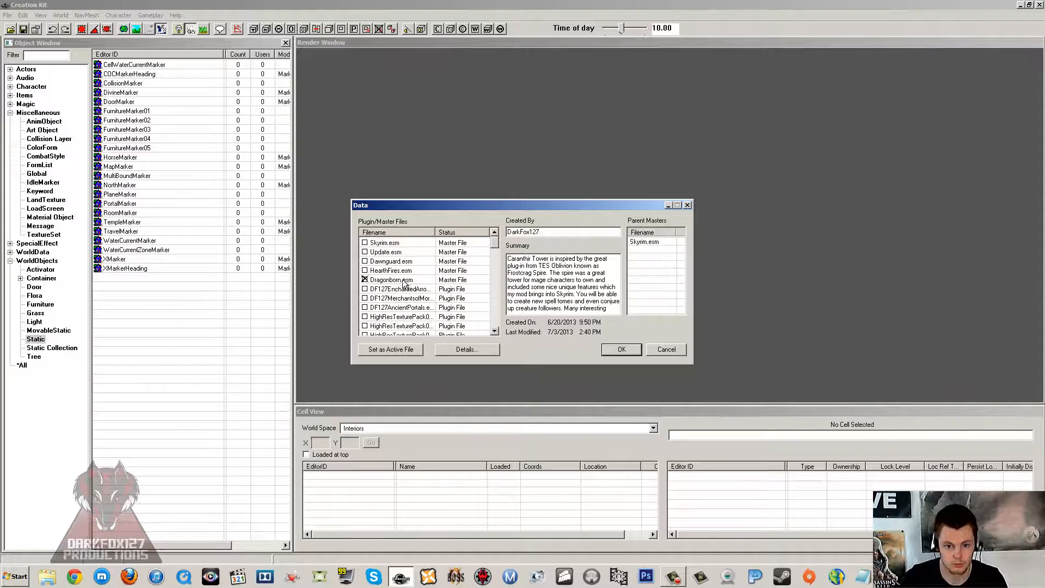
click(403, 279)
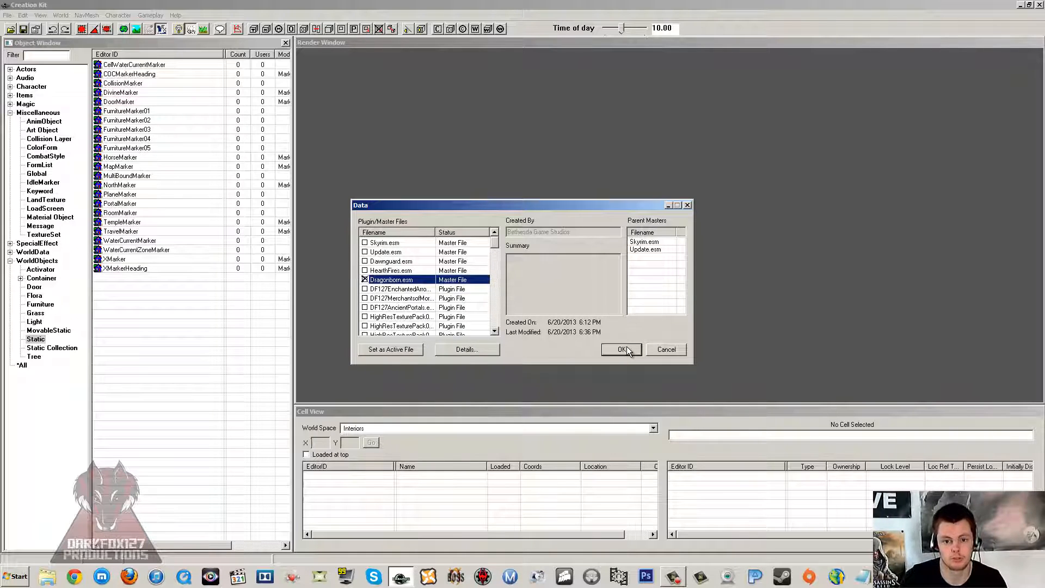
mouse_move(587, 287)
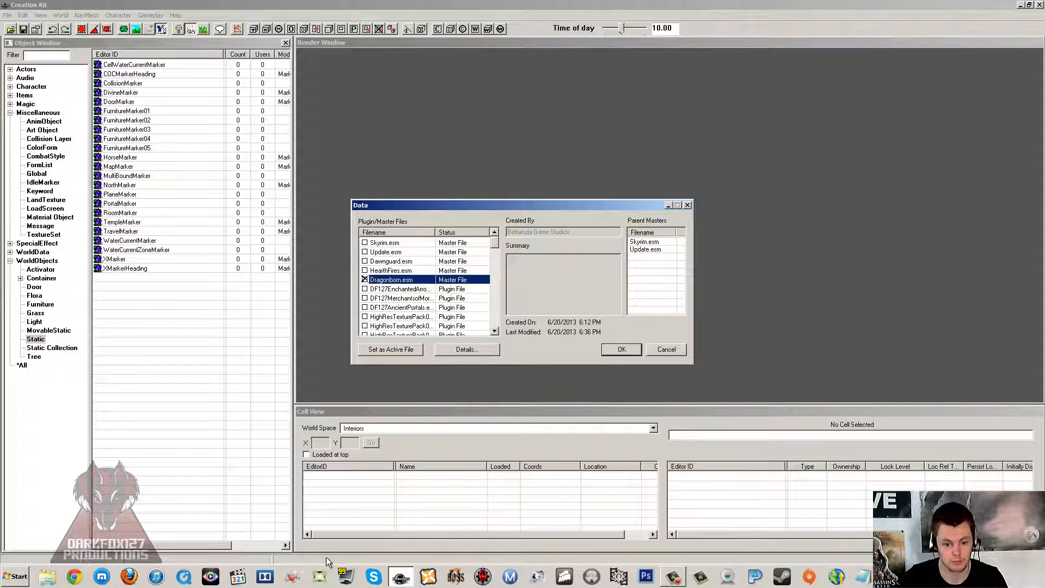
mouse_move(312, 560)
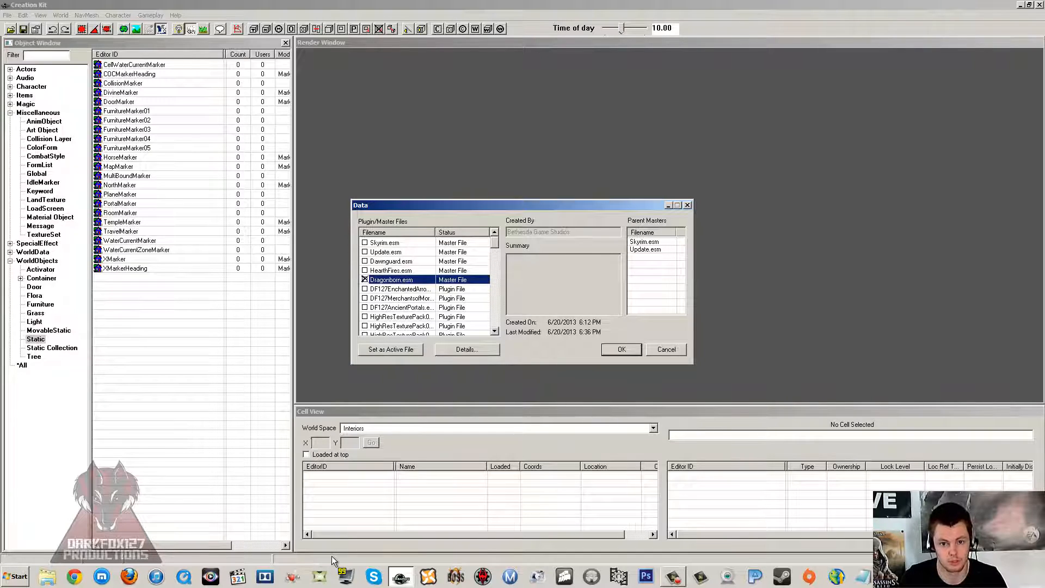
click(397, 270)
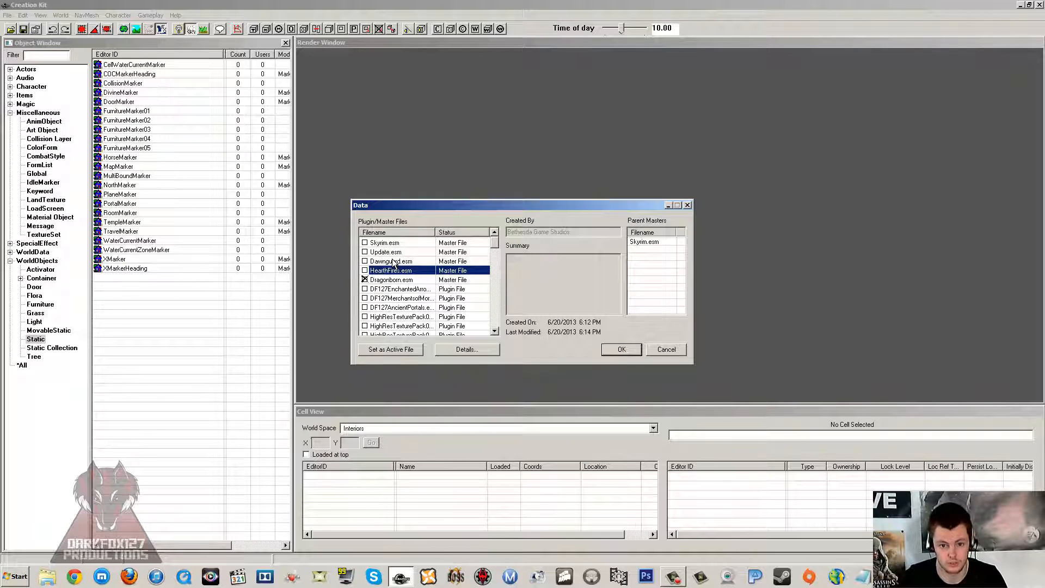
click(392, 279)
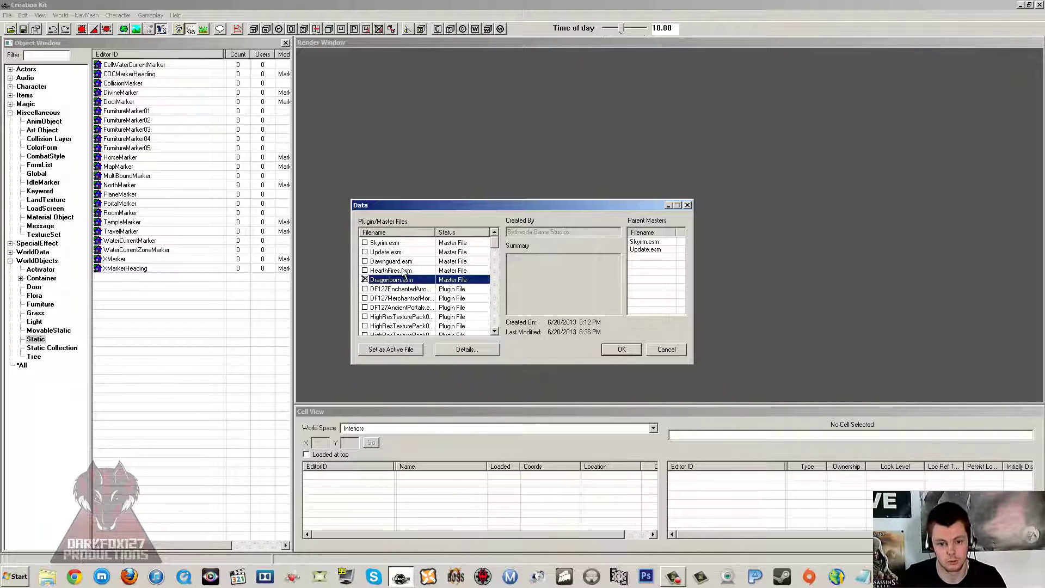
- Tick Skyrim.esm, Update.esm, Dawnguard.esm and HearthFires.esm so all five masters are marked
click(385, 242)
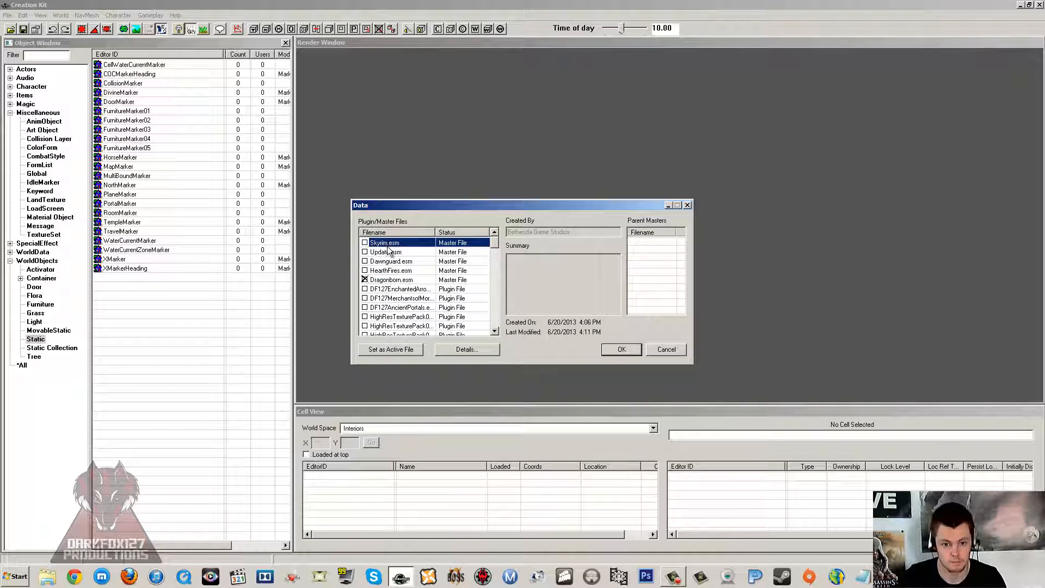
click(366, 252)
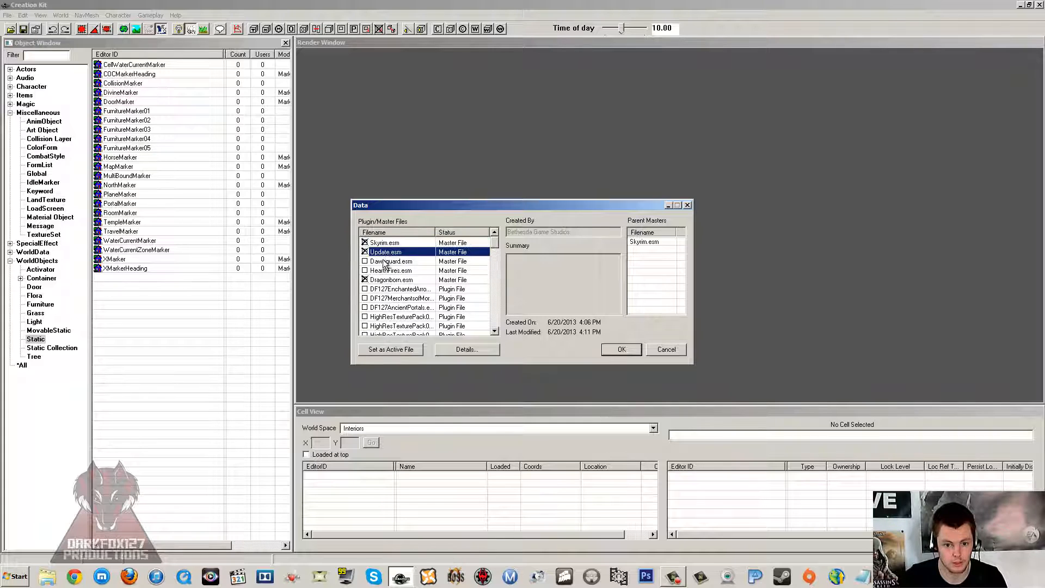
click(365, 262)
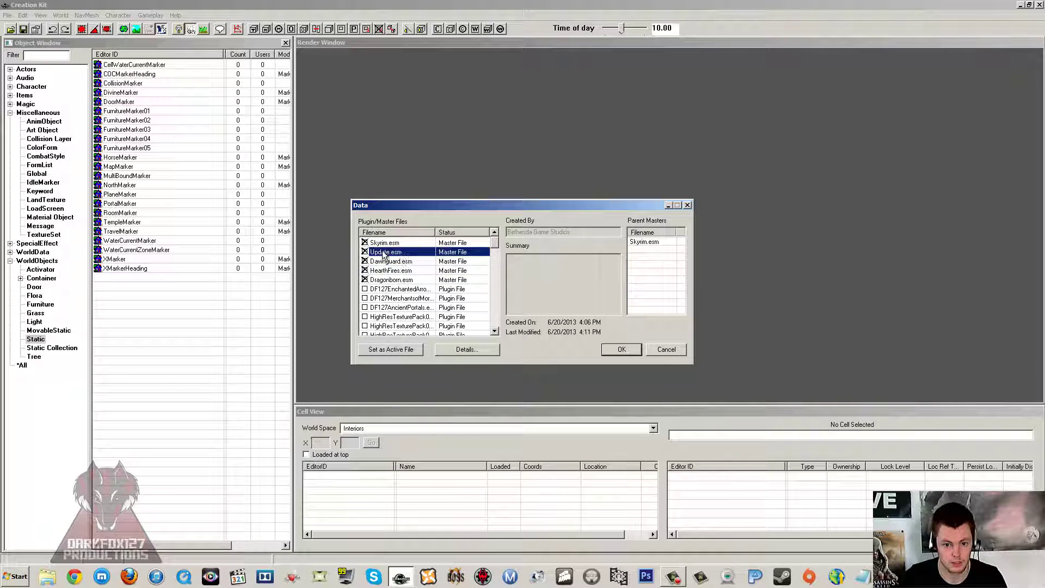
click(384, 241)
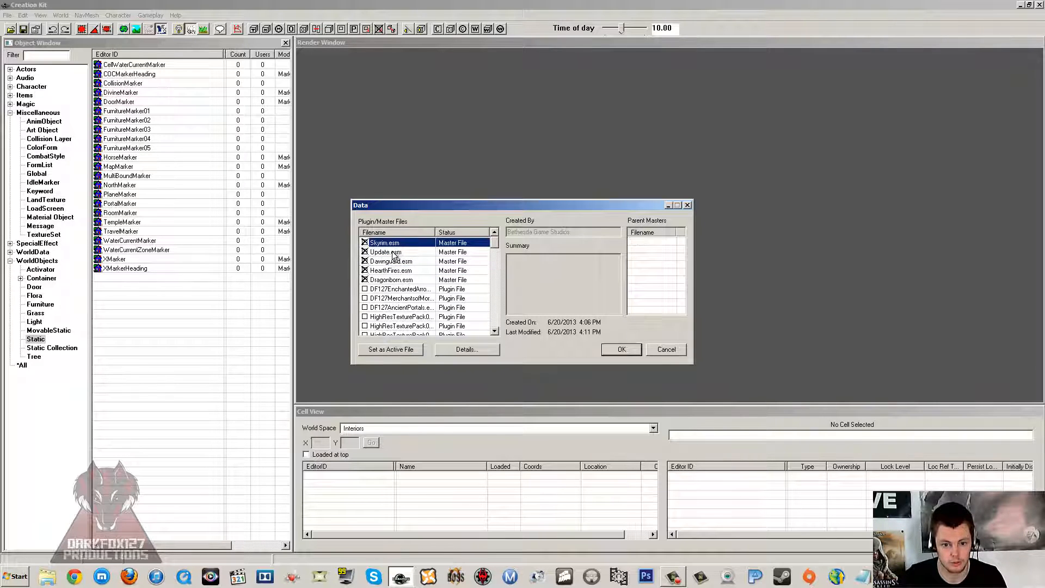
- Review the parent masters of Dragonborn.esm, HearthFires.esm and Skyrim.esm
click(390, 279)
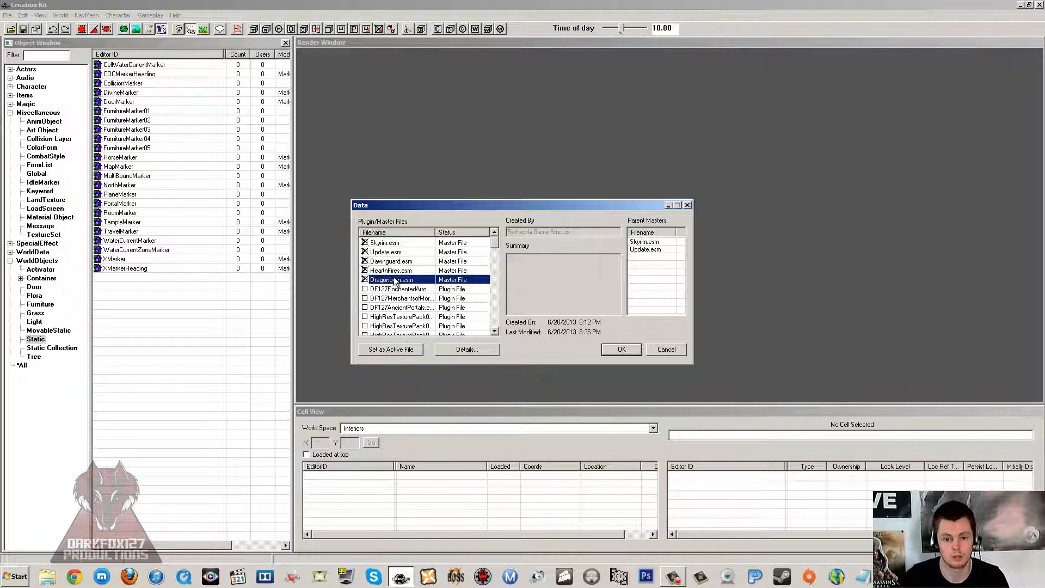
click(390, 270)
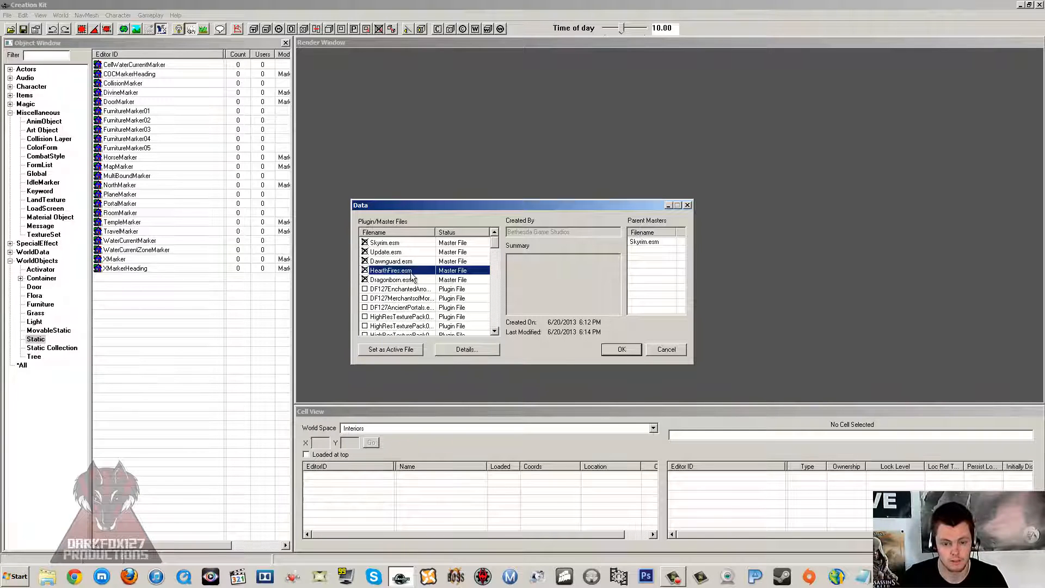
click(390, 279)
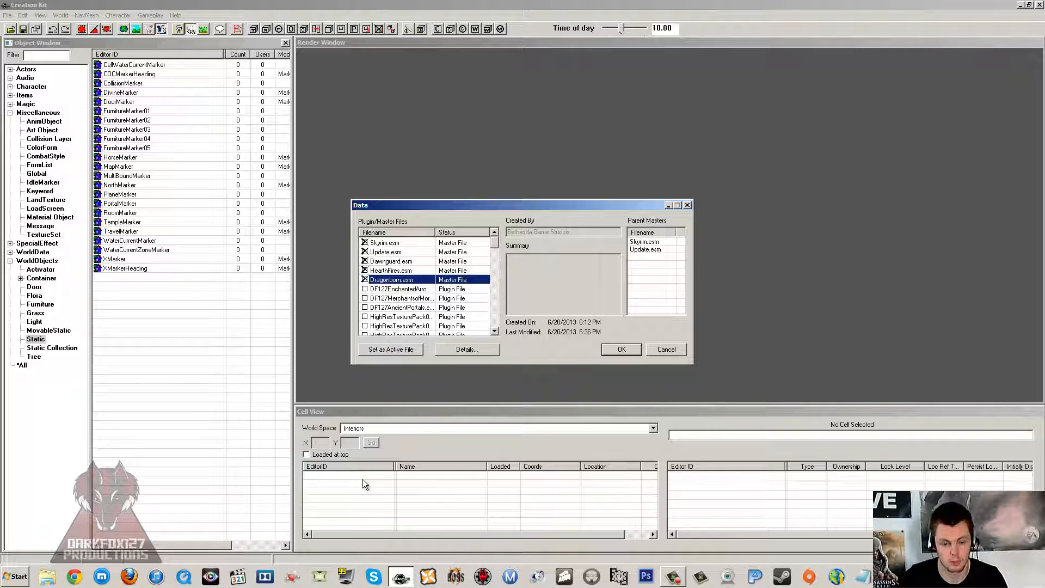
mouse_move(375, 476)
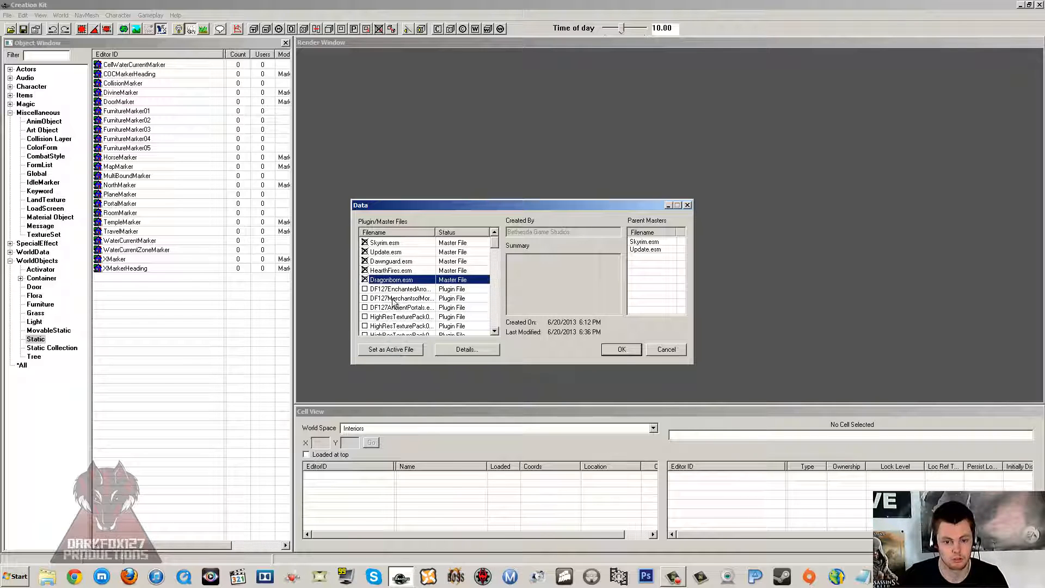
click(391, 241)
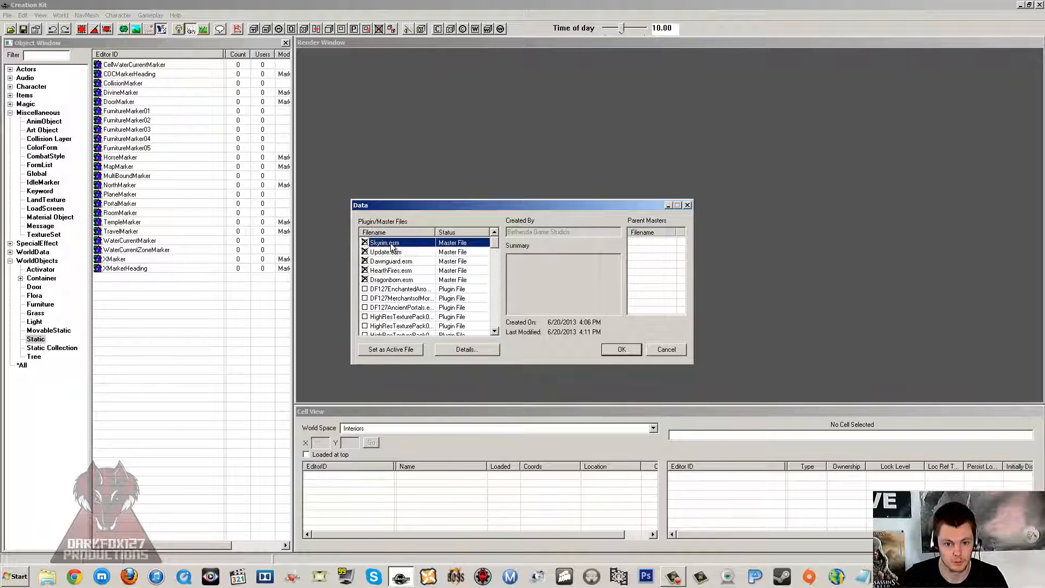
mouse_move(672, 355)
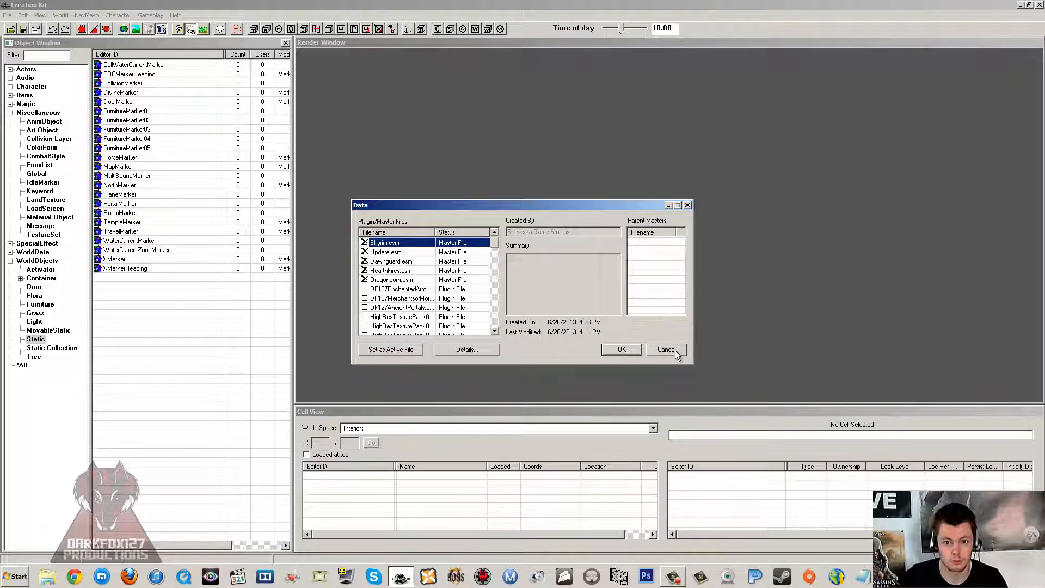
mouse_move(686, 360)
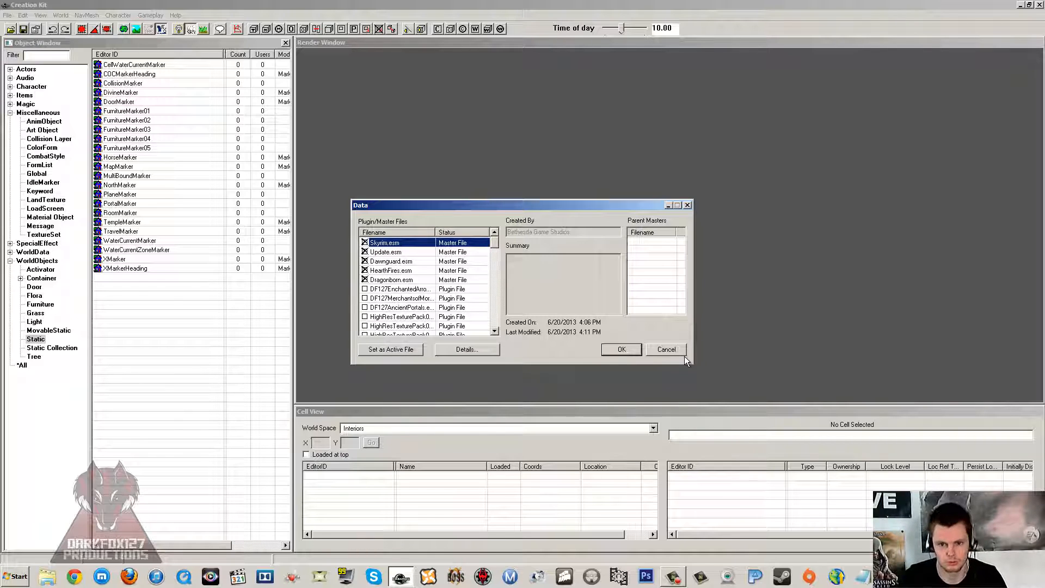
- Cancel the Data dialog without loading the masters, returning to the empty editor
click(620, 349)
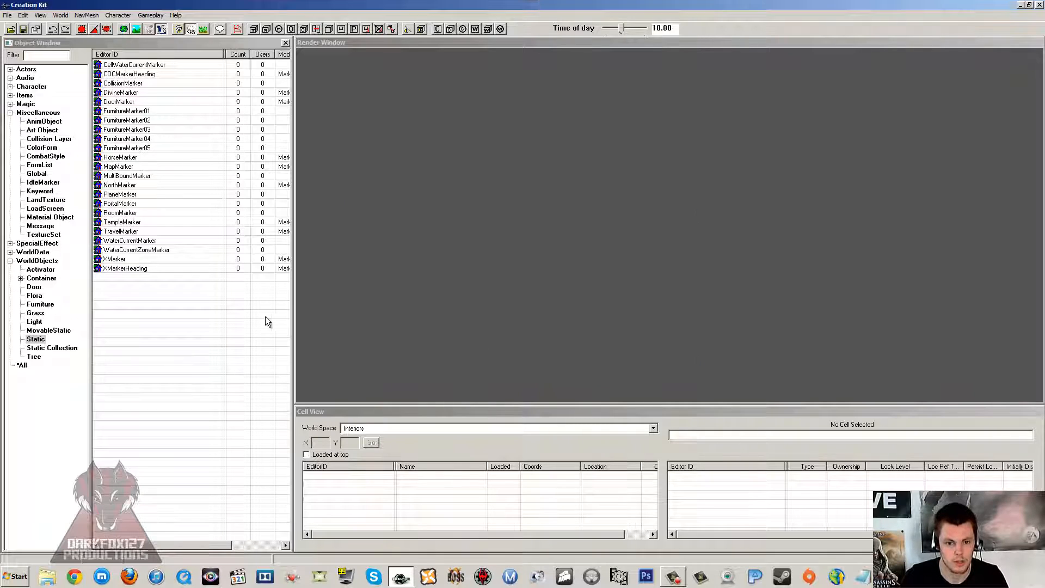
mouse_move(205, 284)
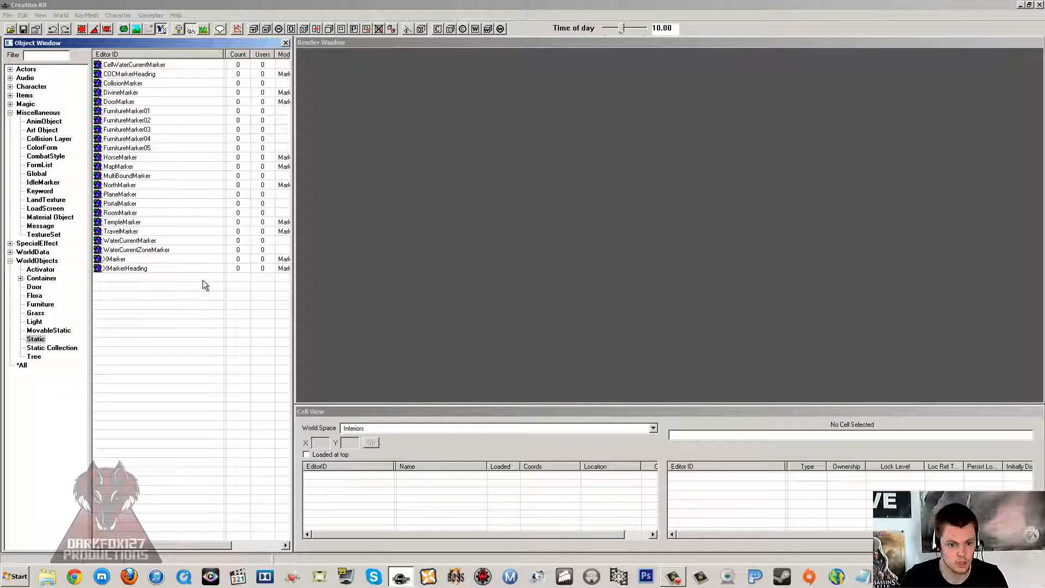
mouse_move(200, 296)
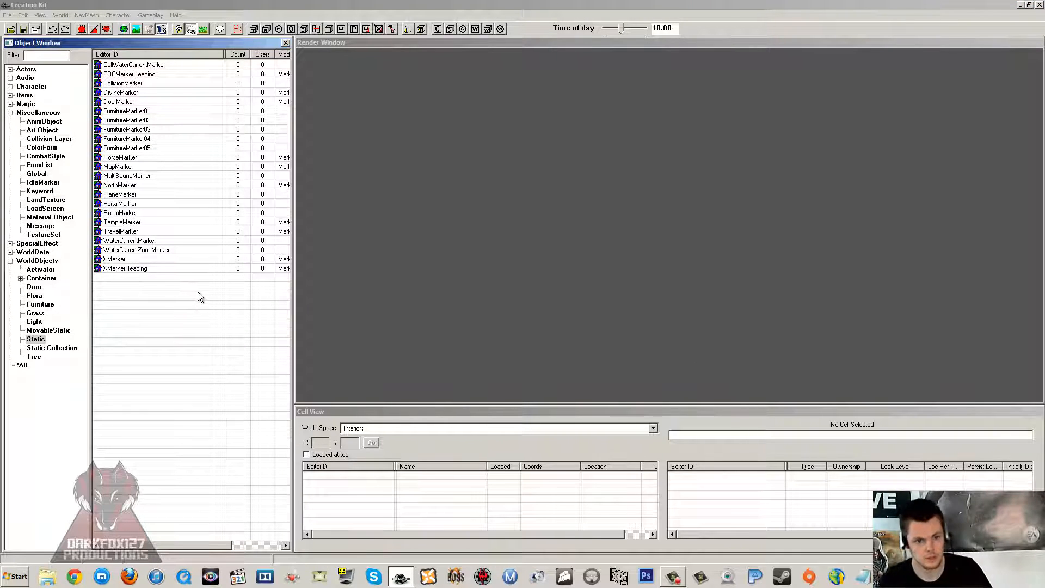
mouse_move(189, 292)
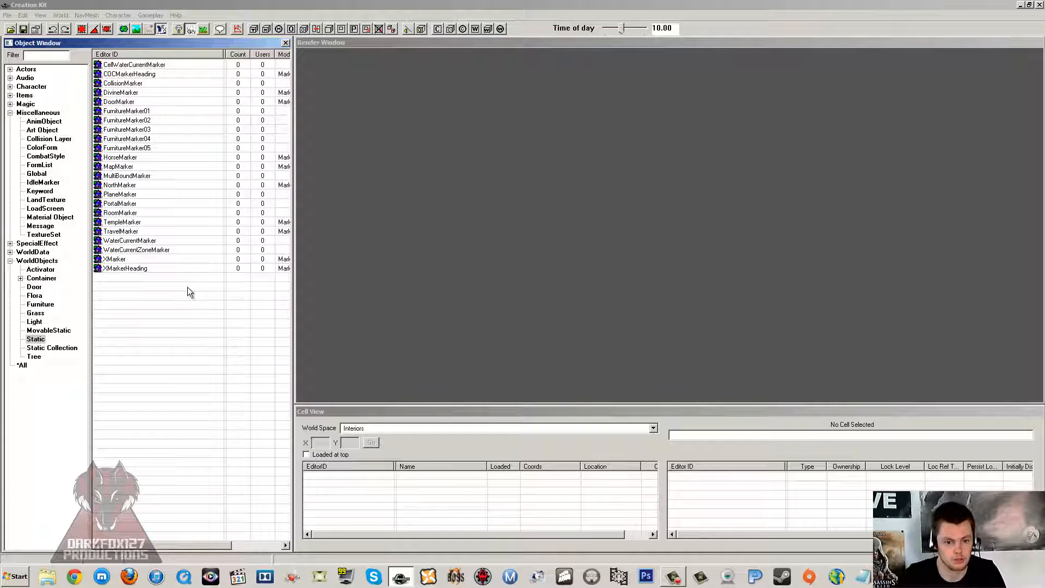
mouse_move(187, 296)
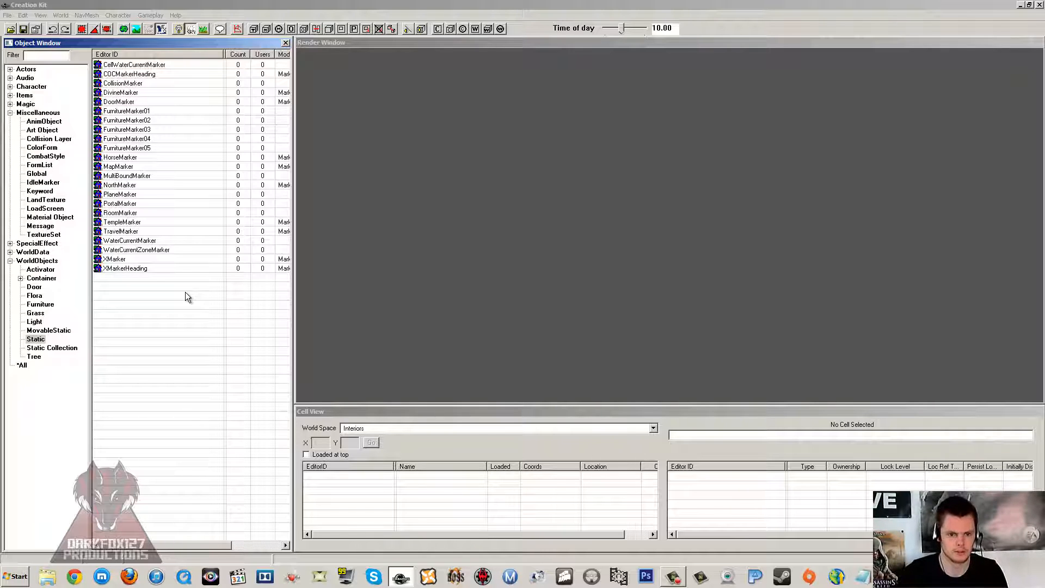
click(120, 184)
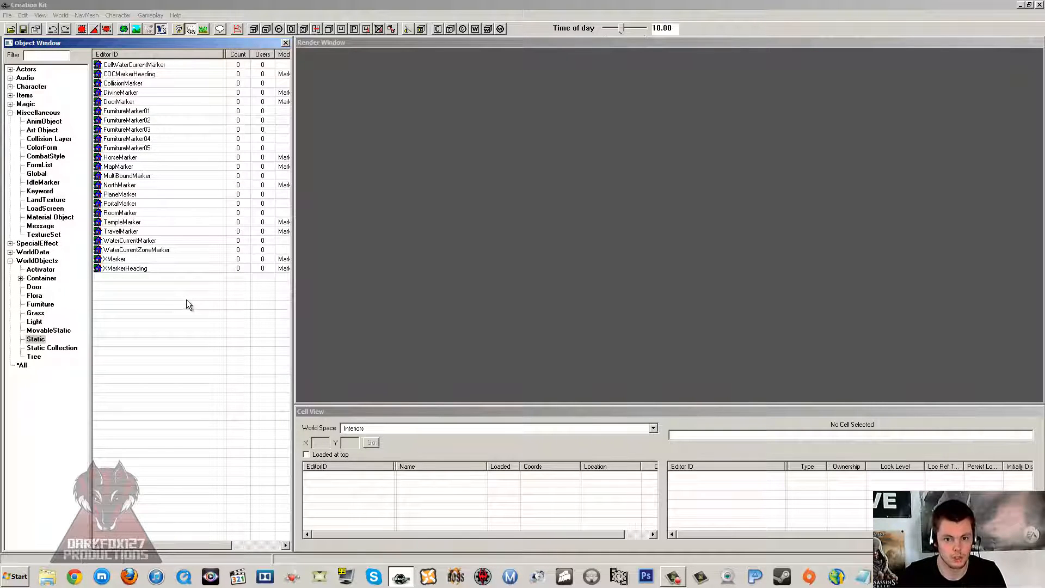
mouse_move(205, 302)
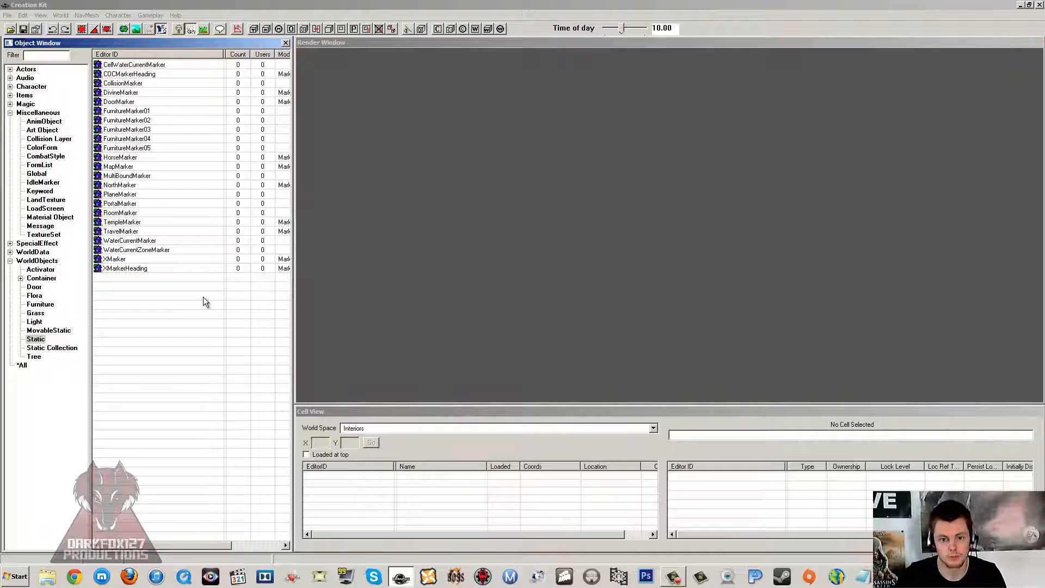
mouse_move(217, 304)
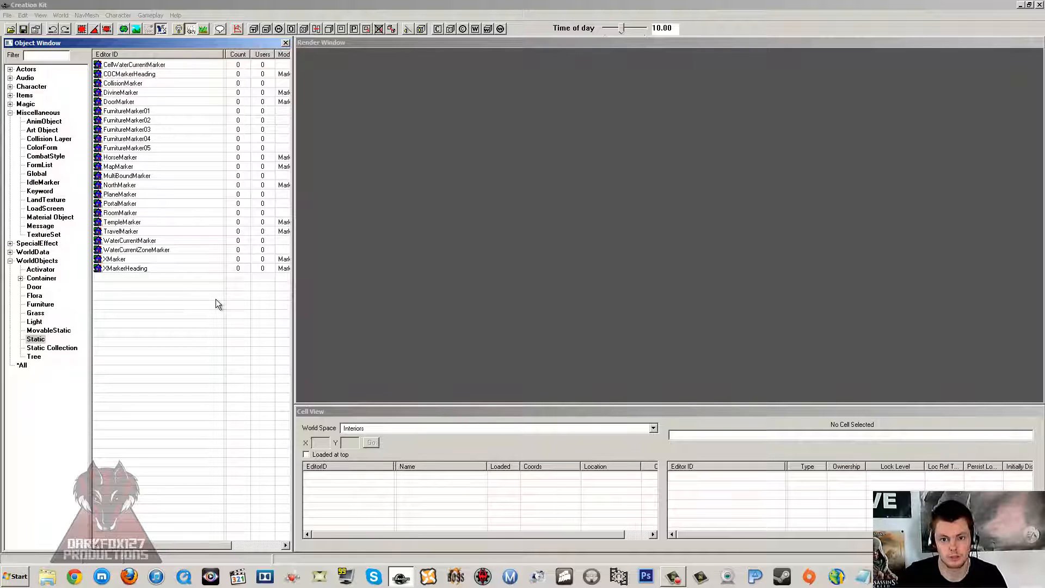
mouse_move(221, 299)
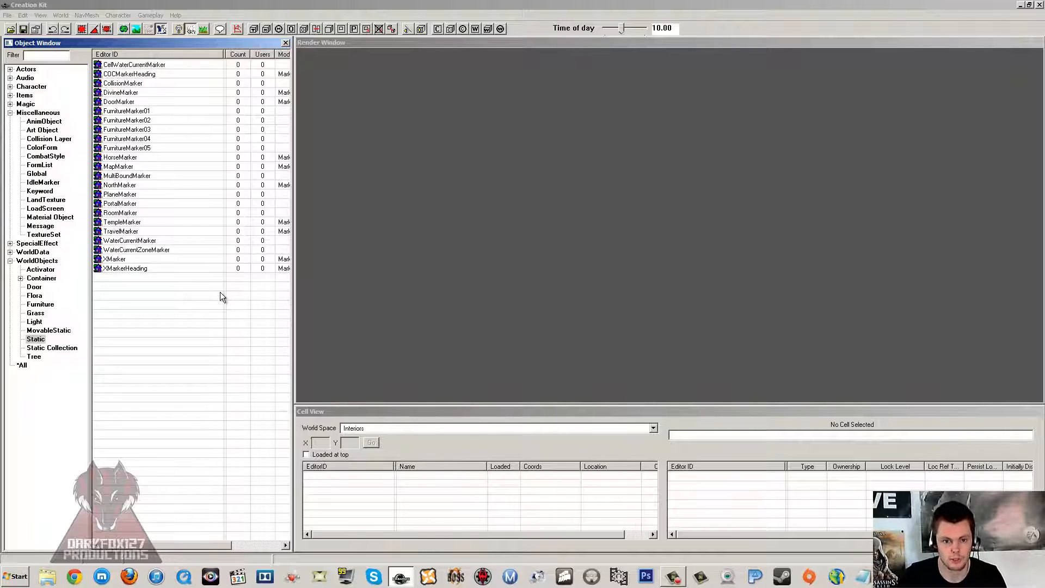
mouse_move(196, 249)
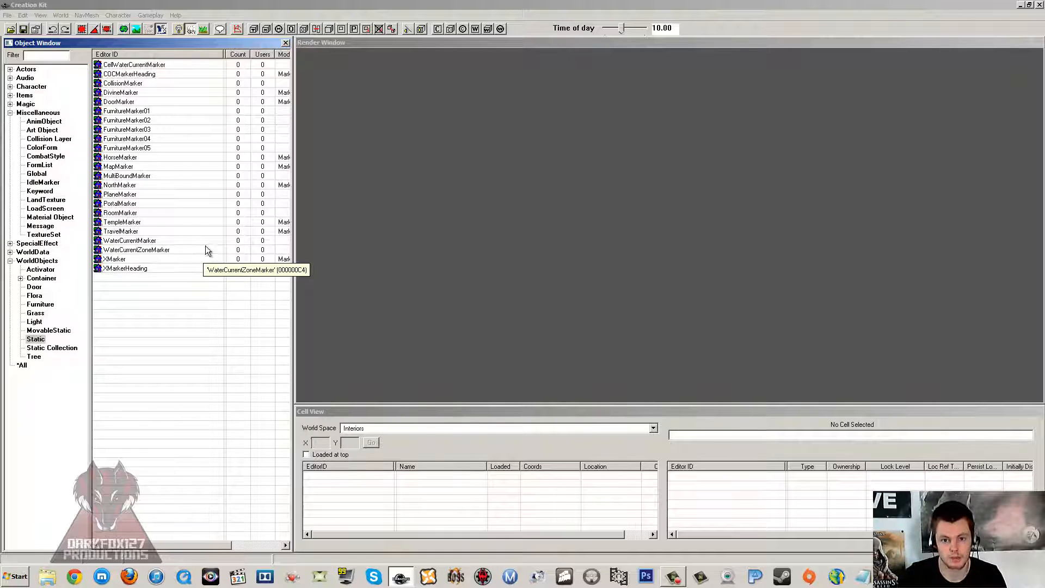
mouse_move(215, 250)
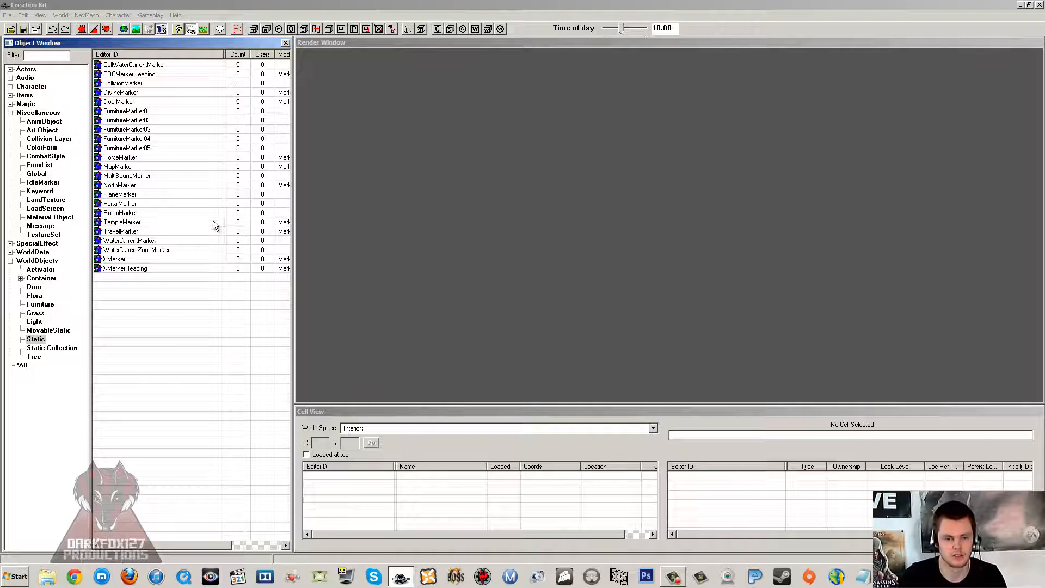
mouse_move(220, 215)
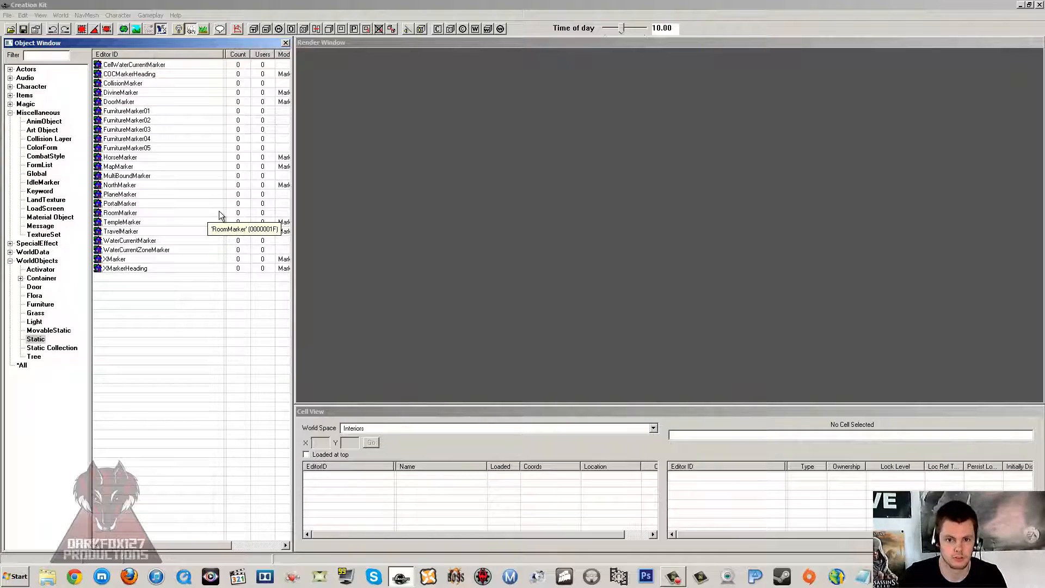